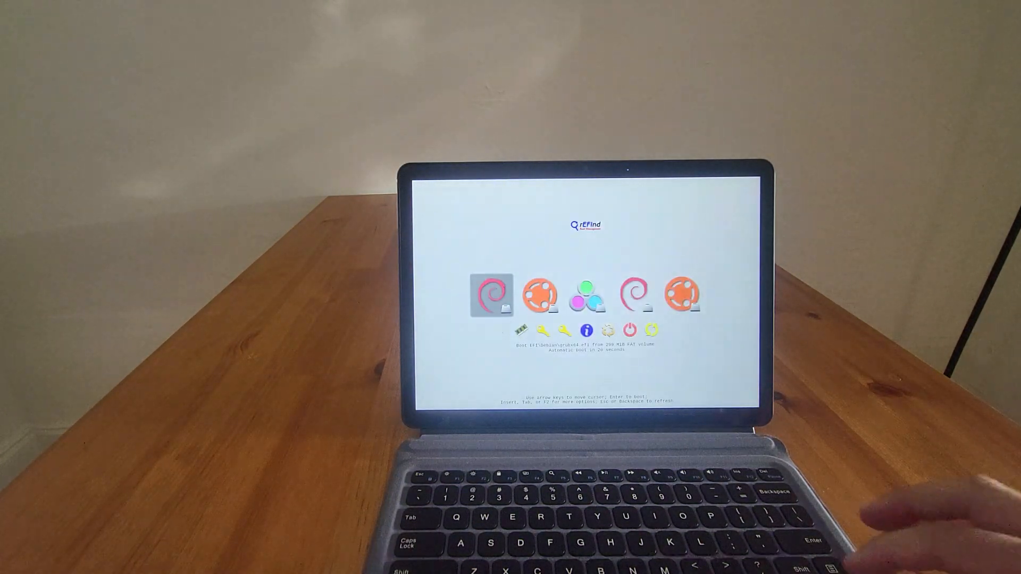
- Move the rEFInd selection over to Ubuntu, back to Debian, and boot Debian
key(Right)
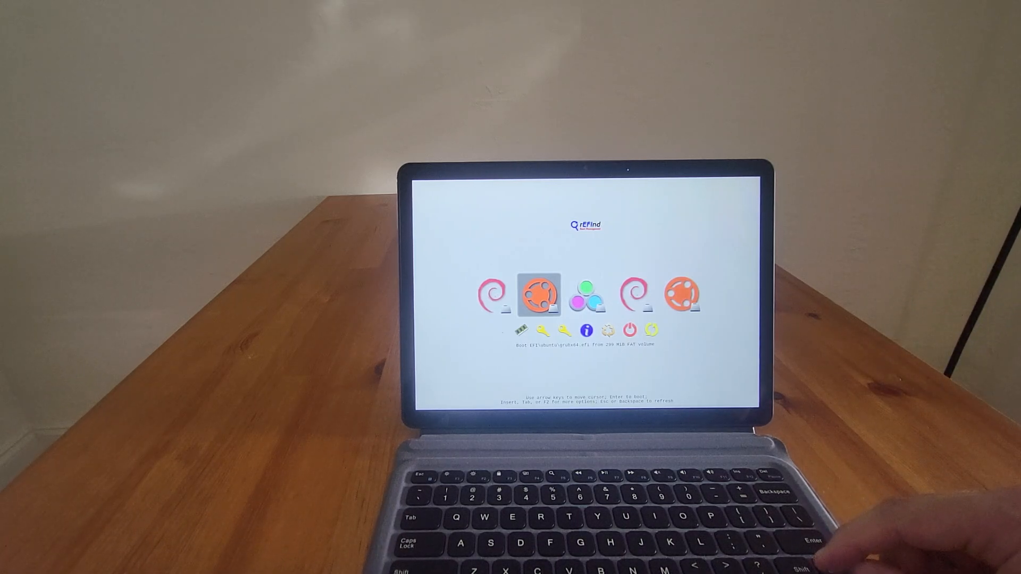
key(Left)
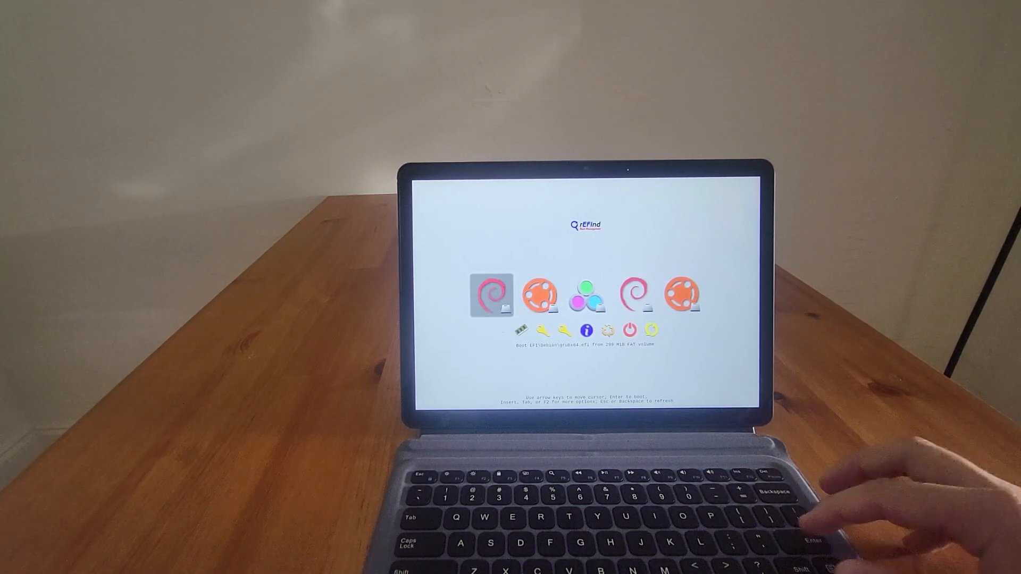
key(enter)
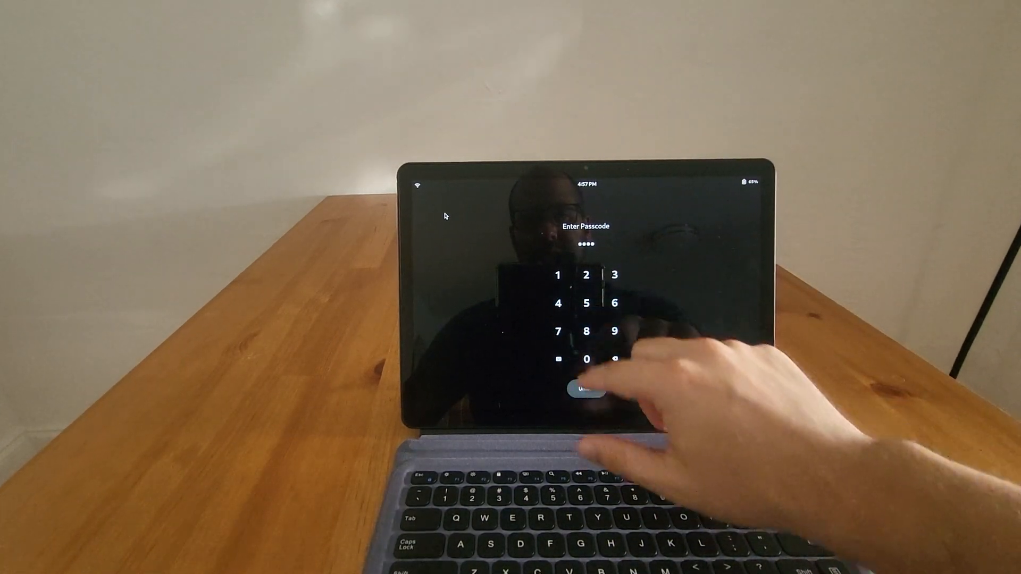
- Enter the passcode on the Phosh lock screen keypad to unlock the tablet
click(585, 391)
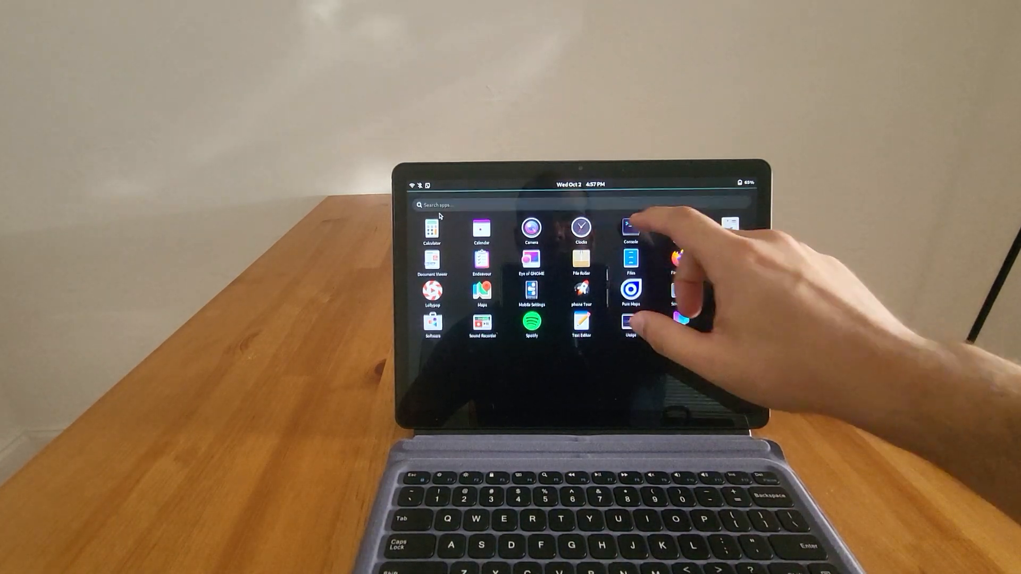
click(627, 230)
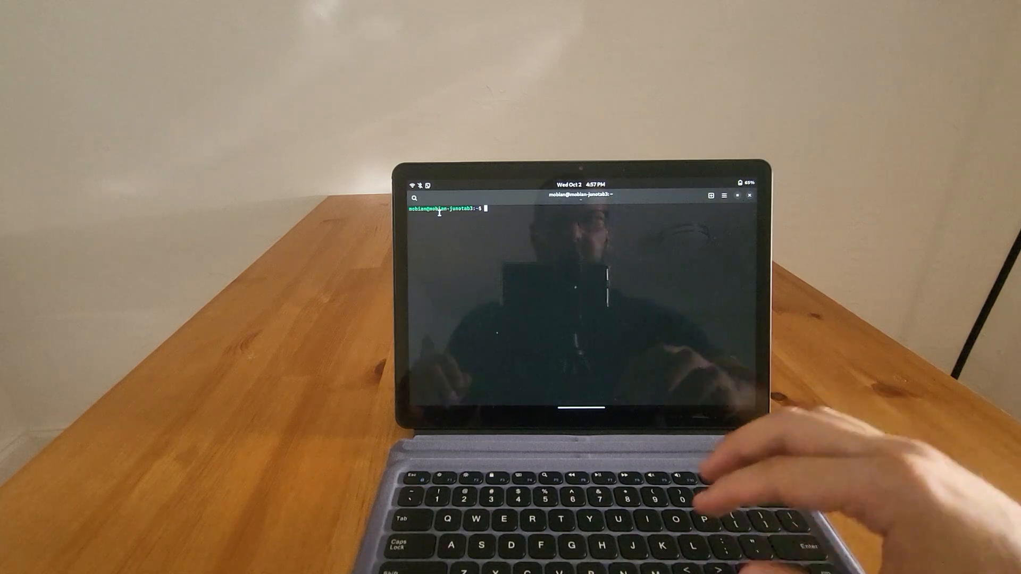
text(jun)
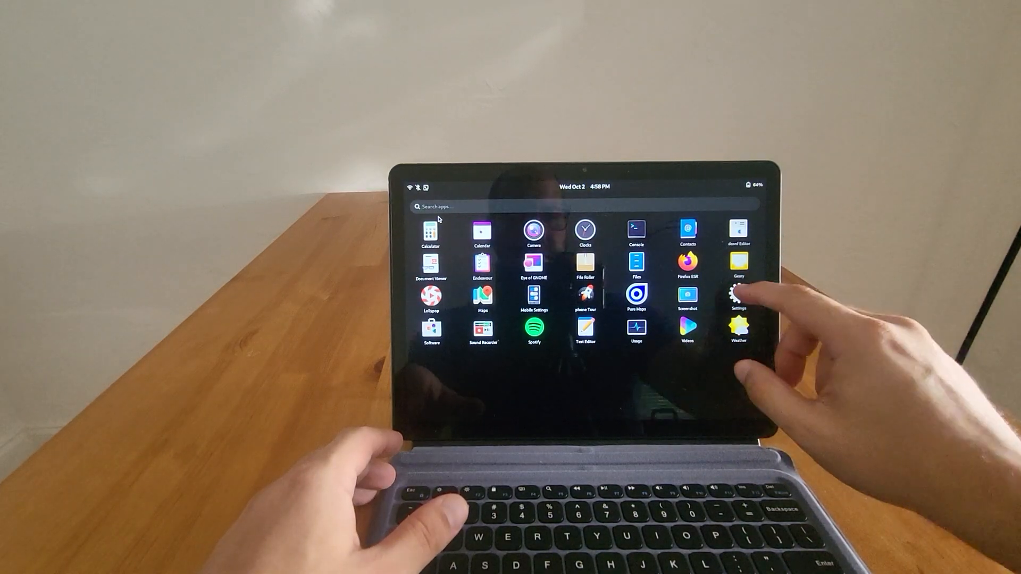
click(738, 297)
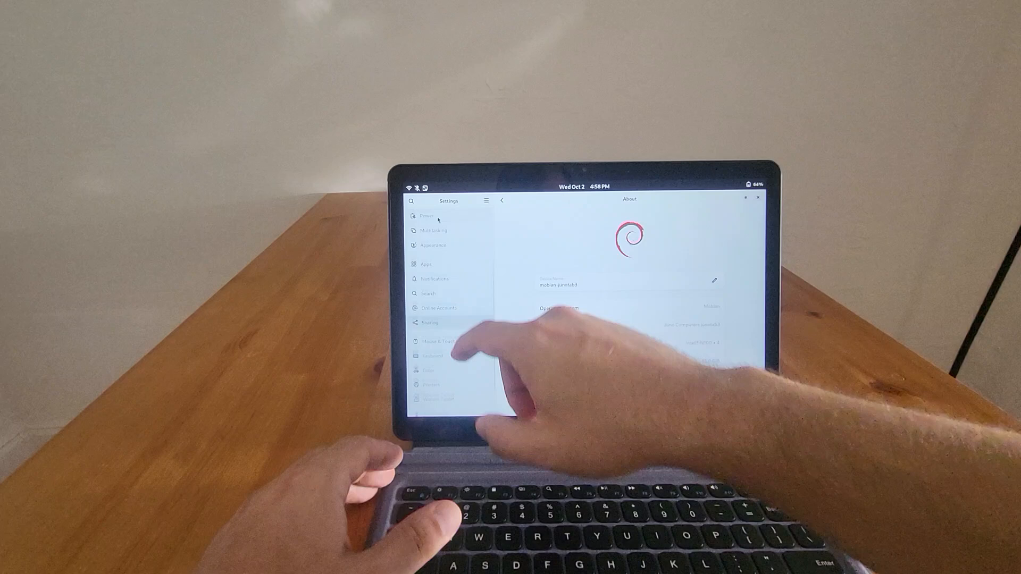
click(439, 309)
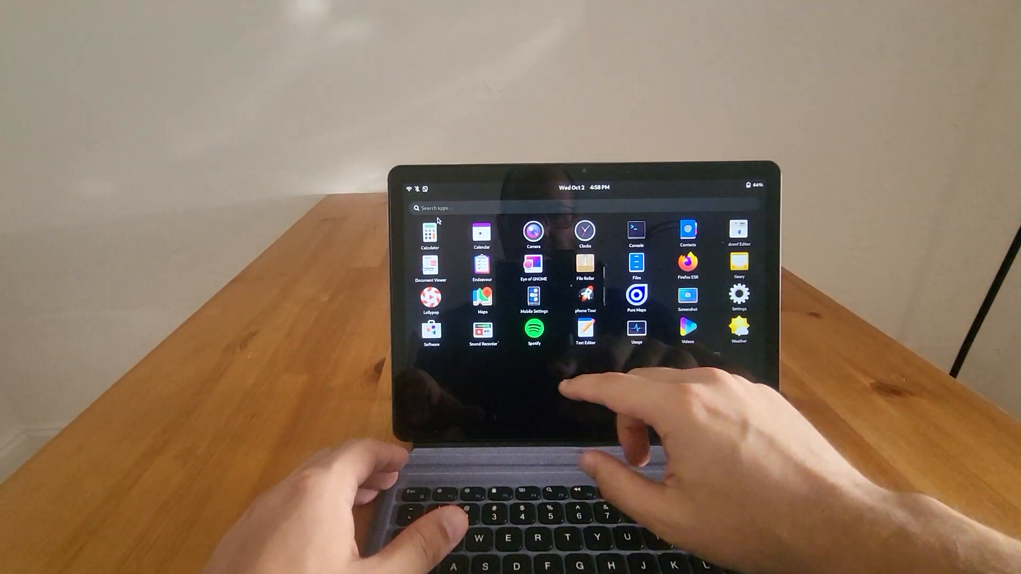
- Launch Usage, view per-process memory, and check the Software process's details
click(636, 329)
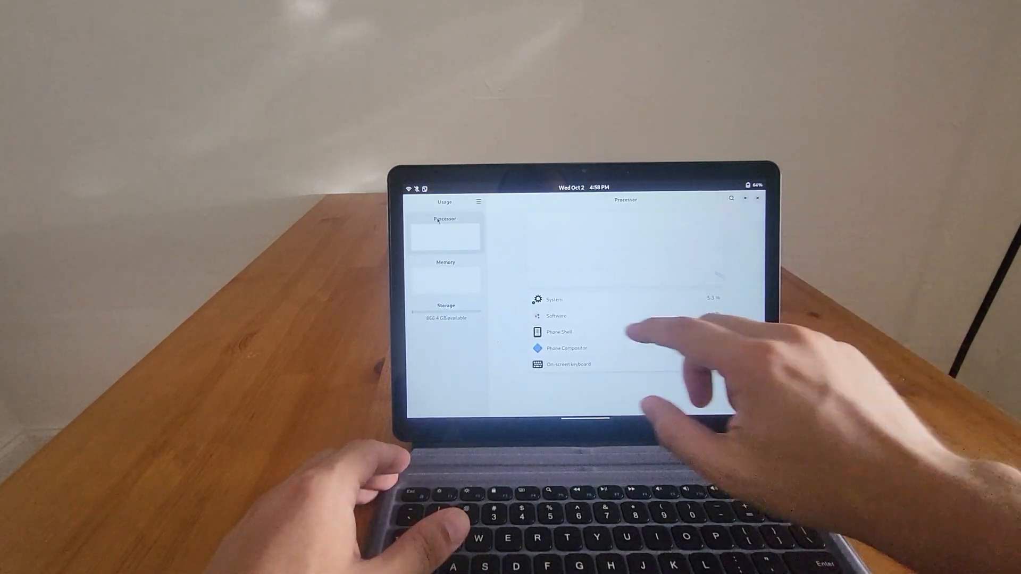
click(446, 261)
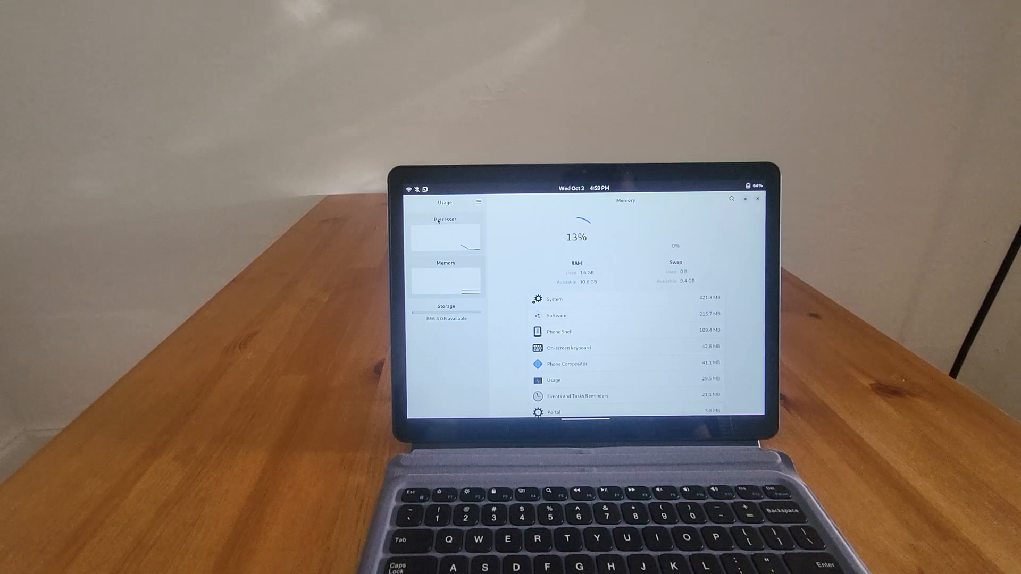
click(556, 315)
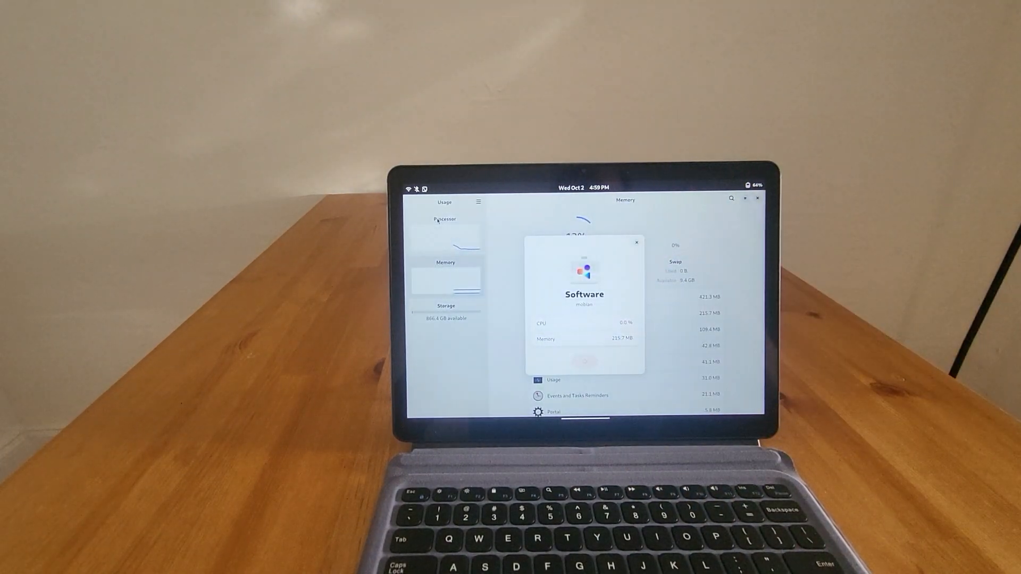
click(636, 243)
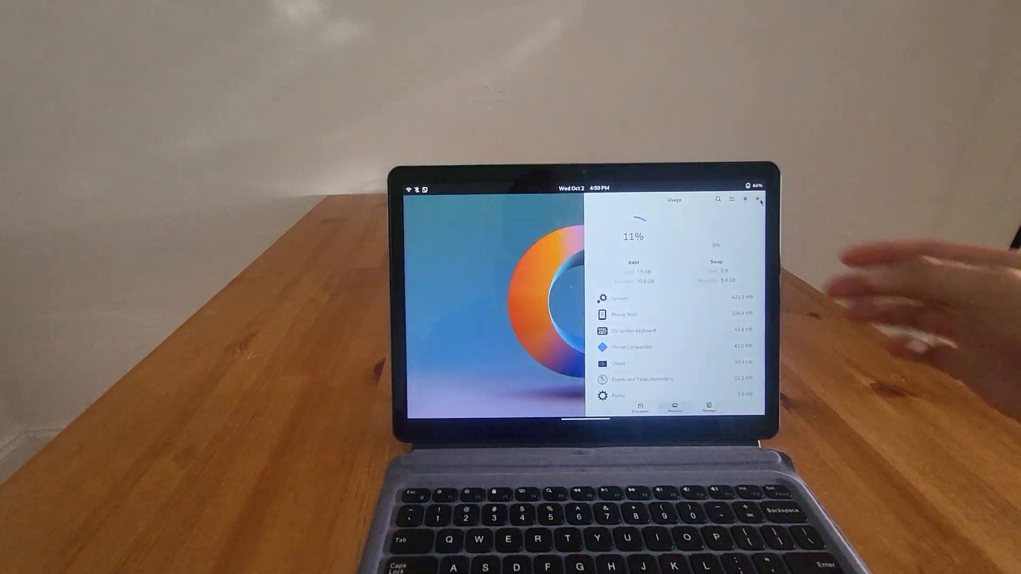
- Close the Usage window to return toward the Phosh app grid
click(759, 199)
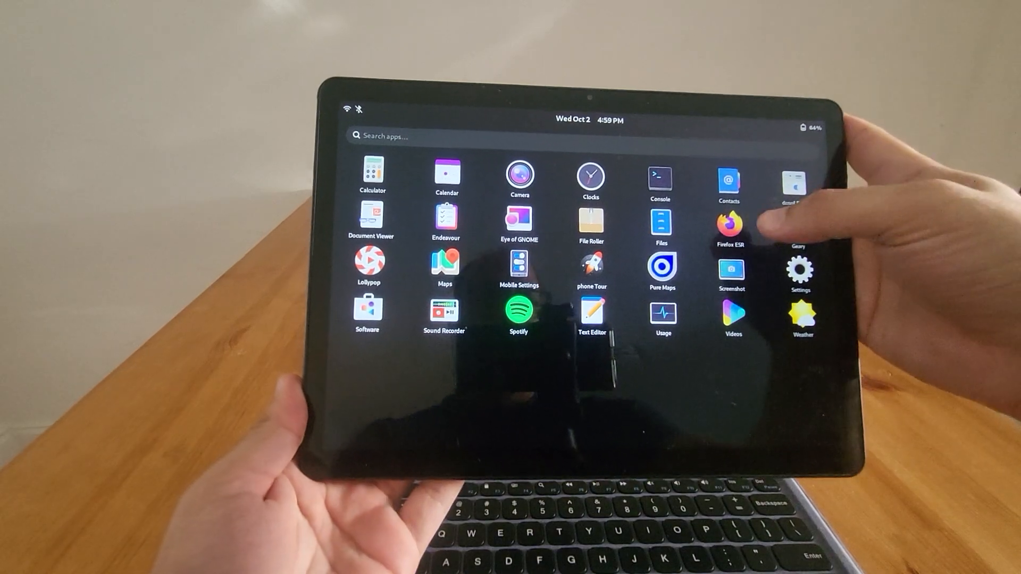
click(730, 221)
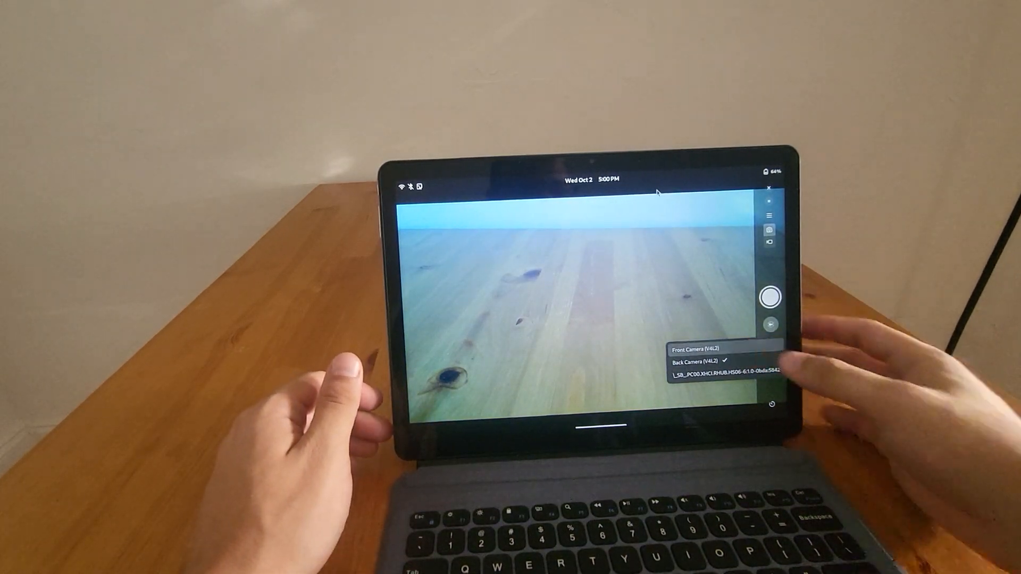
click(691, 349)
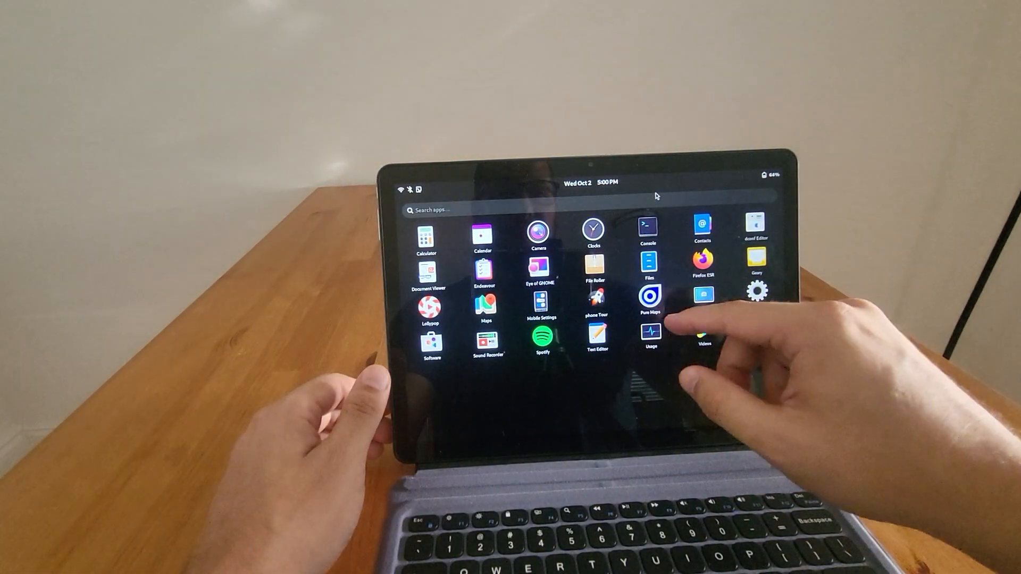
- Run the Webcam Check site's camera test in Firefox ESR and view the live image
click(649, 297)
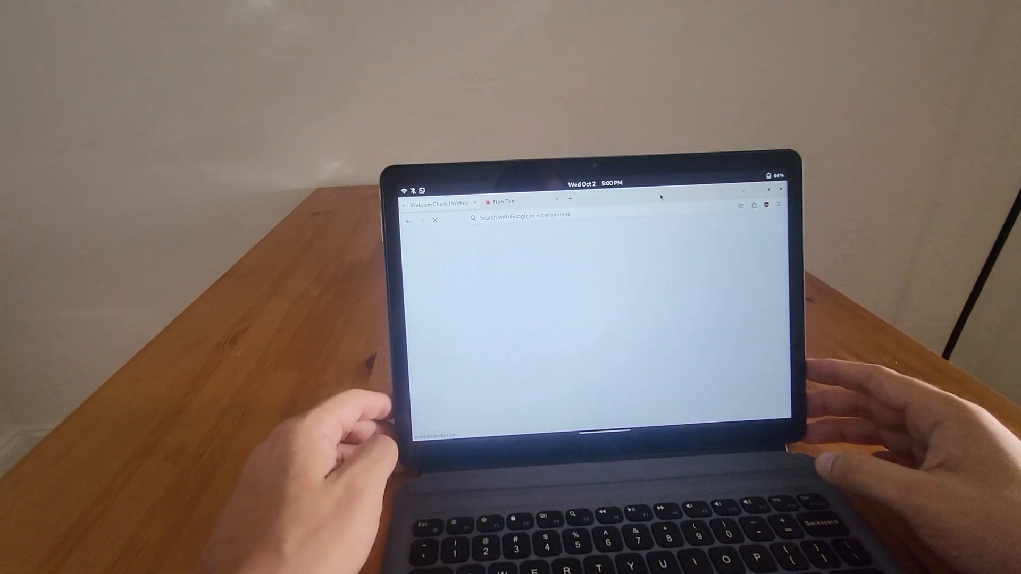
click(433, 203)
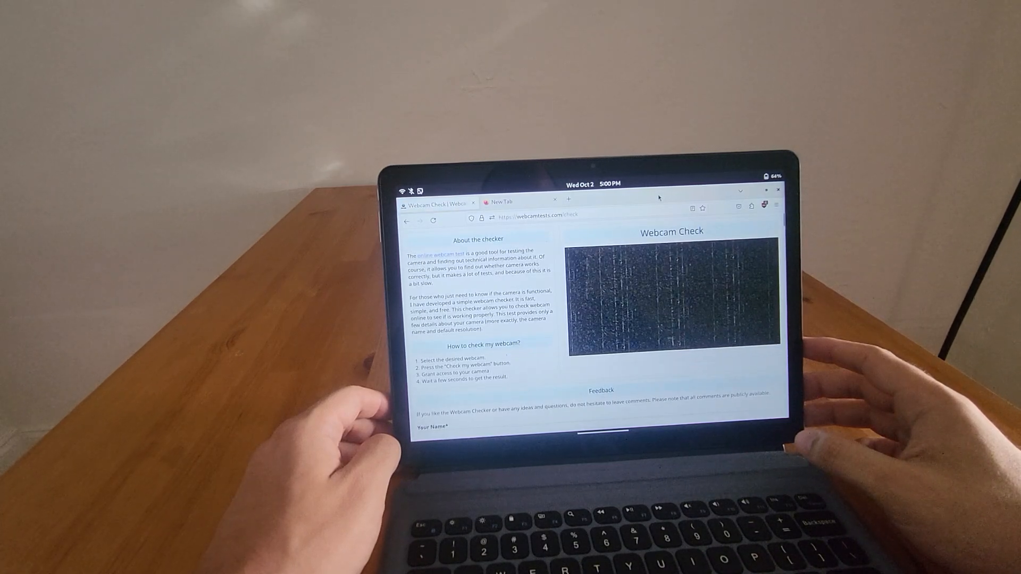
click(672, 286)
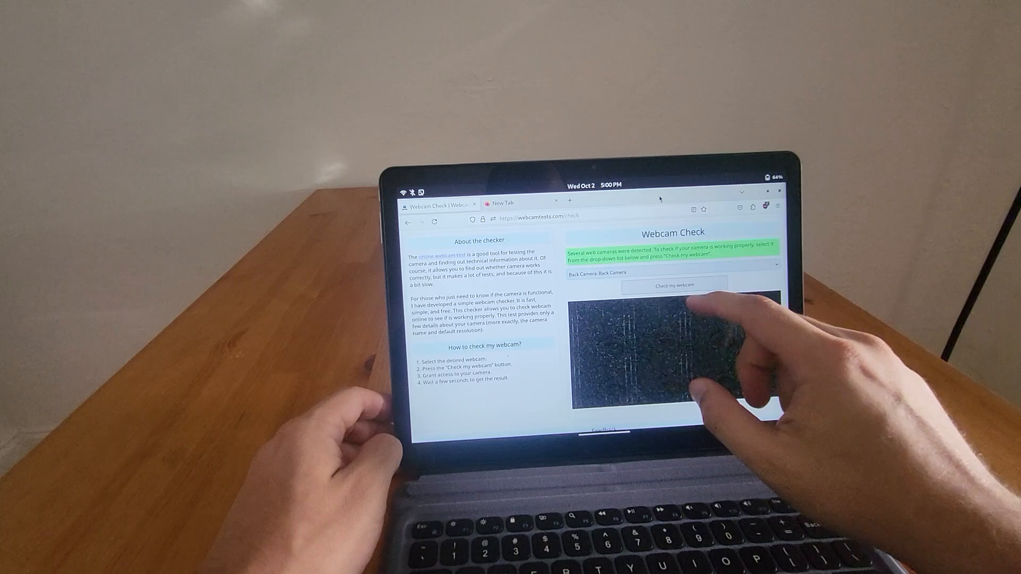
click(673, 285)
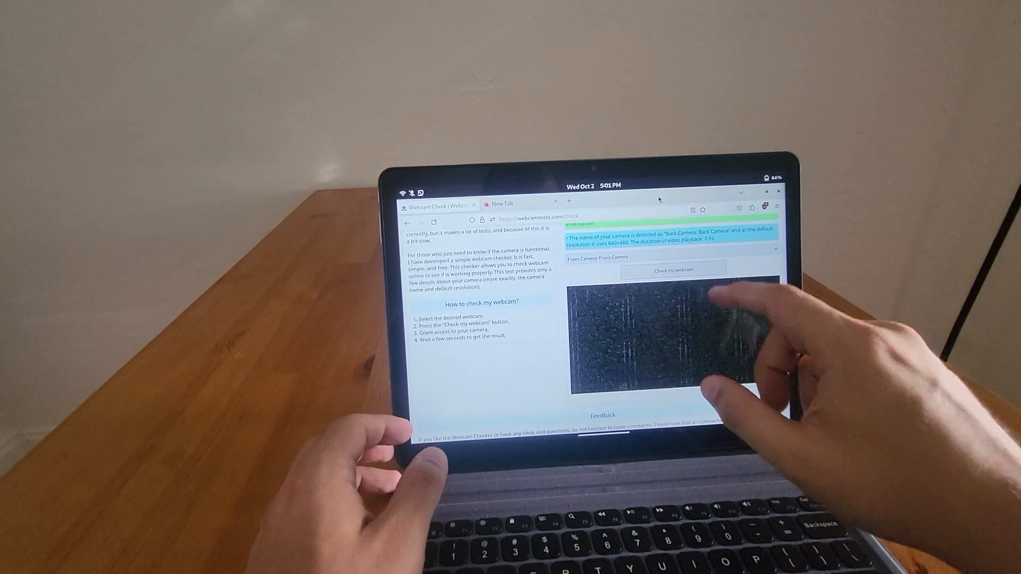
scroll(down, 3)
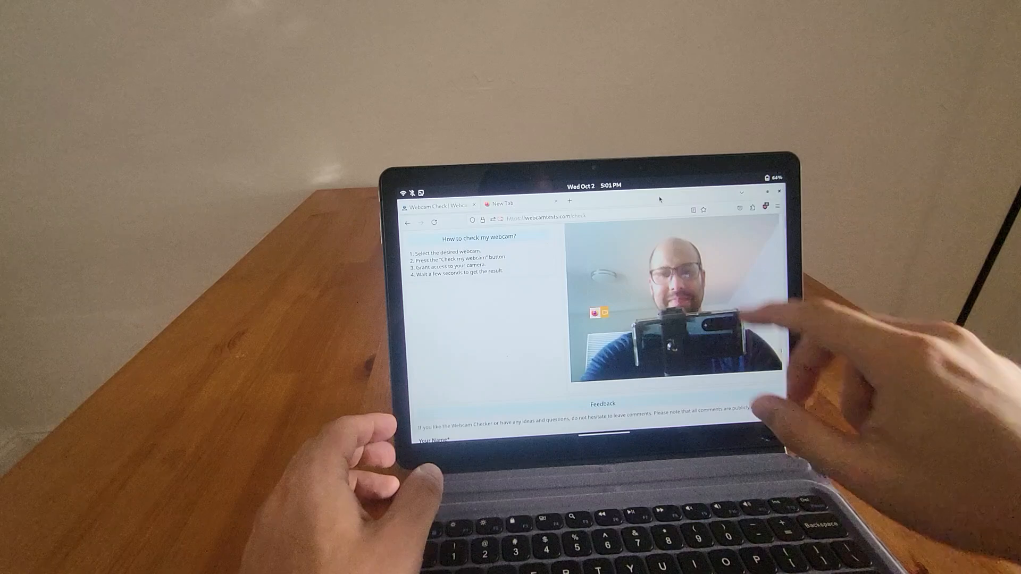
- Close the webcam test page and load YouTube from the new tab
click(672, 260)
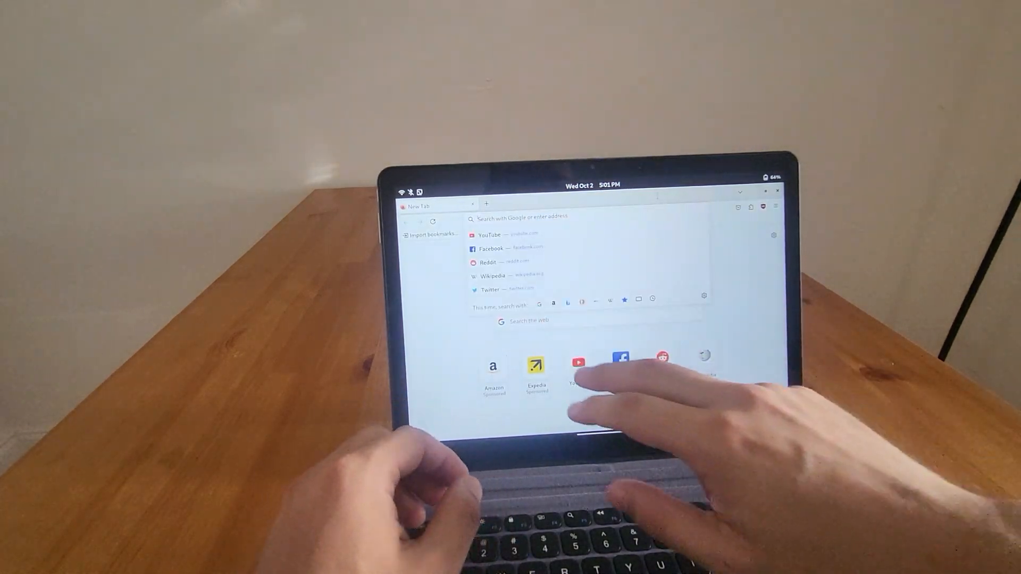
click(579, 365)
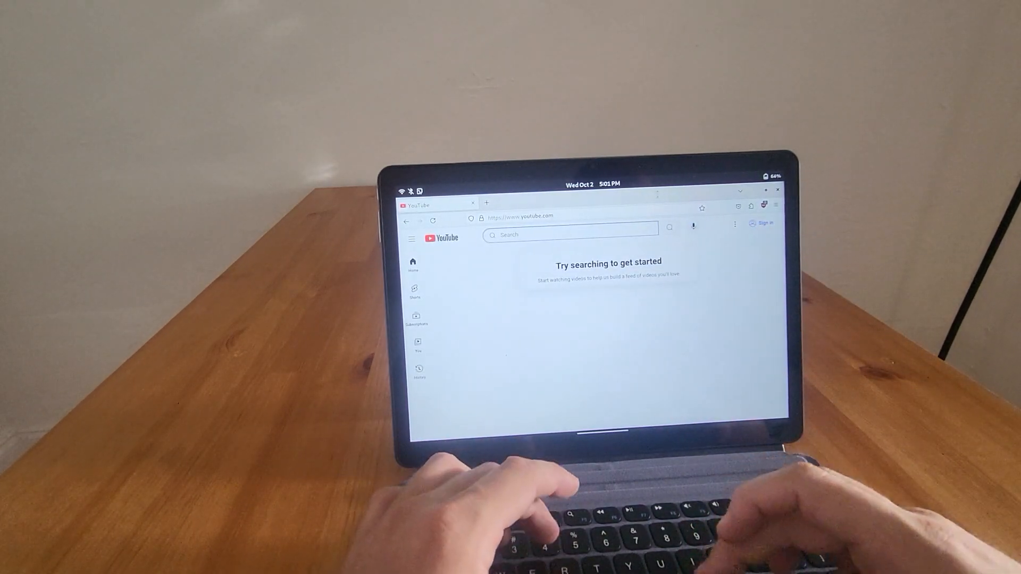
- Search YouTube for '4k' and start the Costa Rica 4K 60fps video
text(4k)
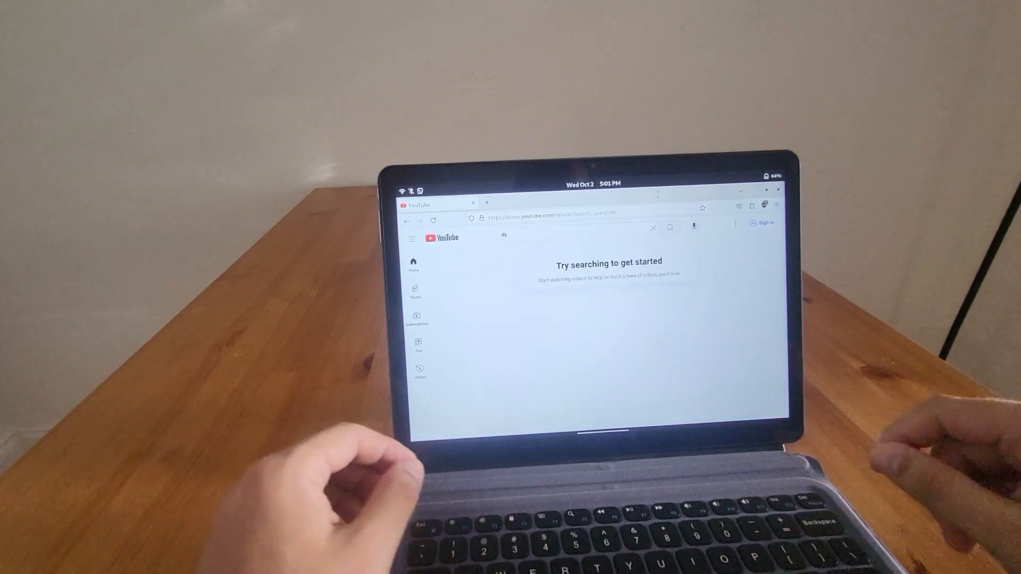
key(enter)
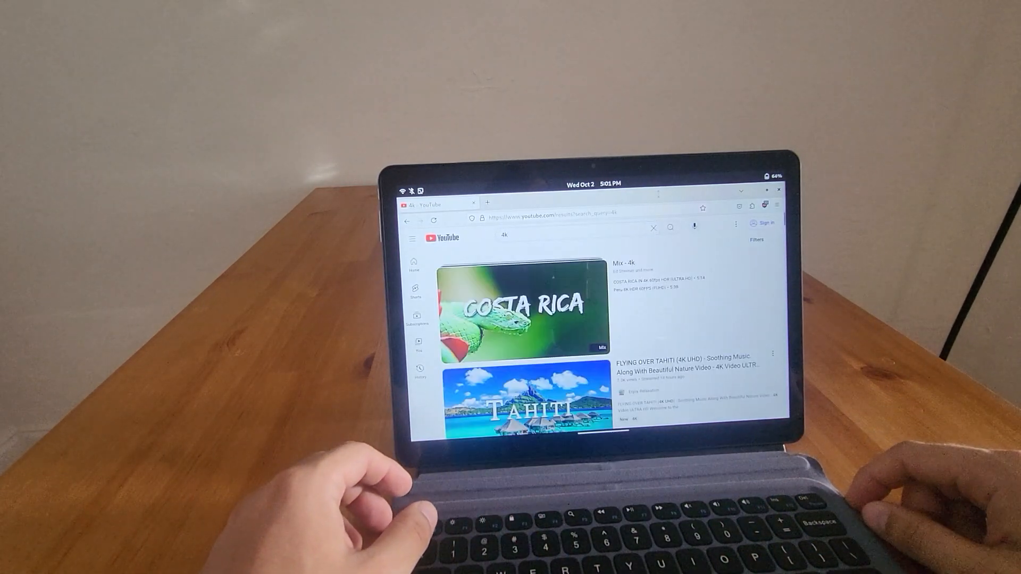
click(522, 305)
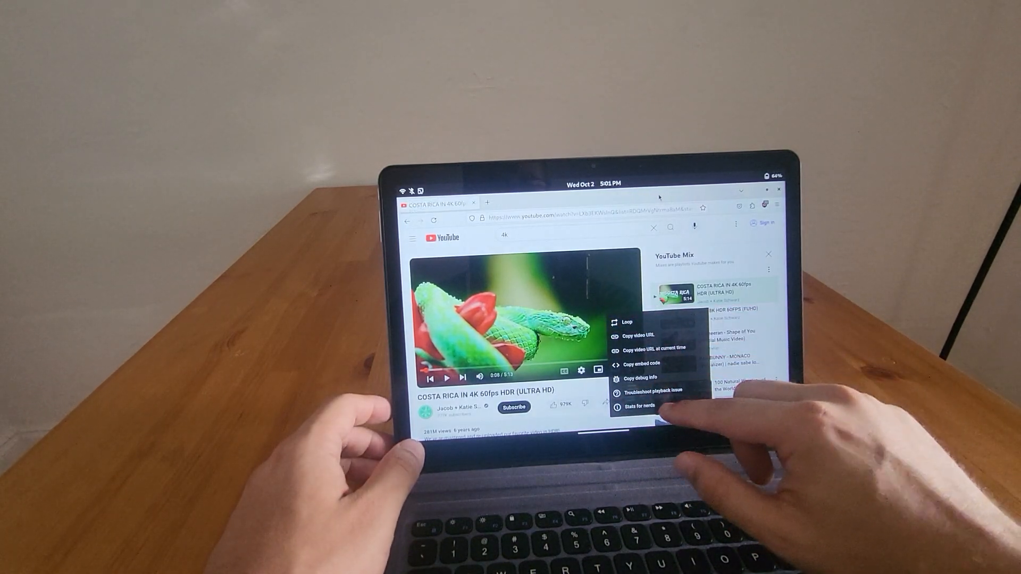
- Show the Stats for nerds overlay and resume the video in full screen
click(642, 406)
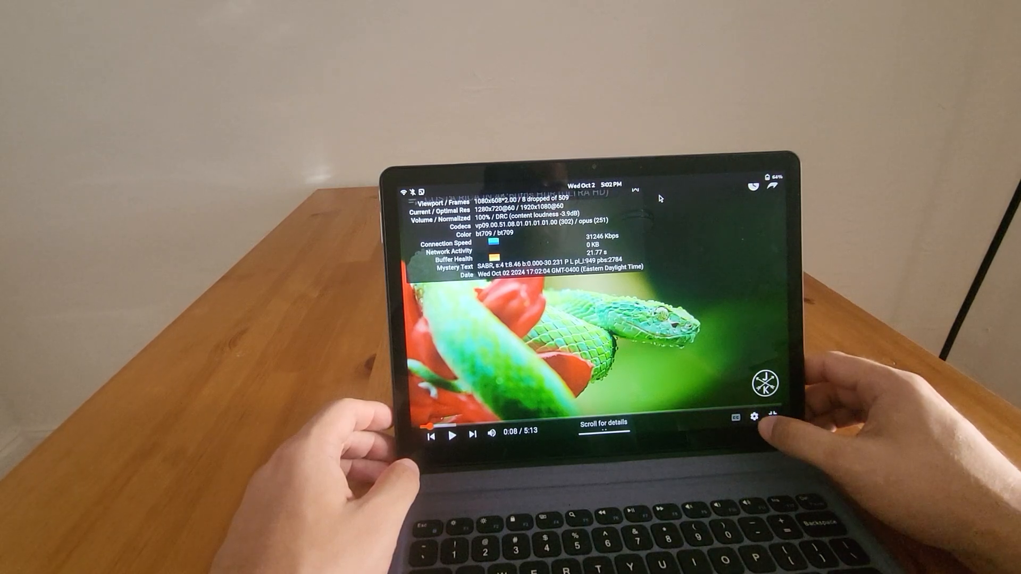
click(753, 417)
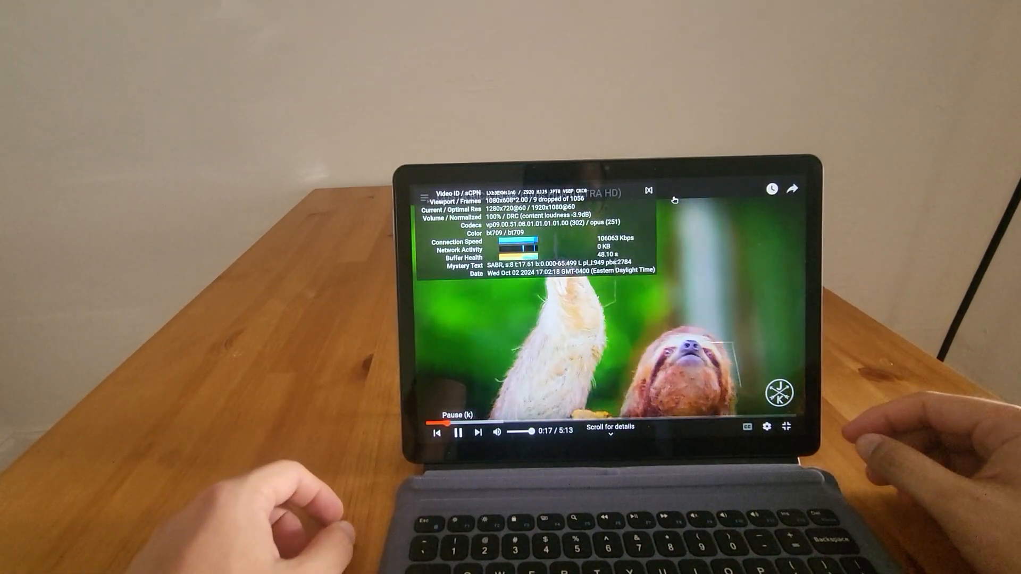
click(767, 427)
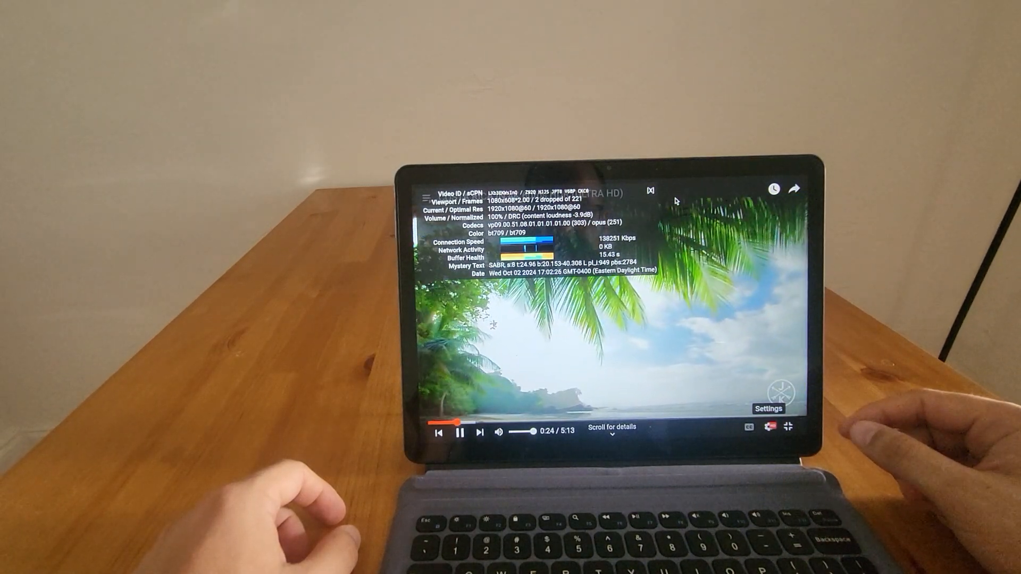
- Raise the video quality to 1440p60, then select the 2160p60 4K option
click(789, 427)
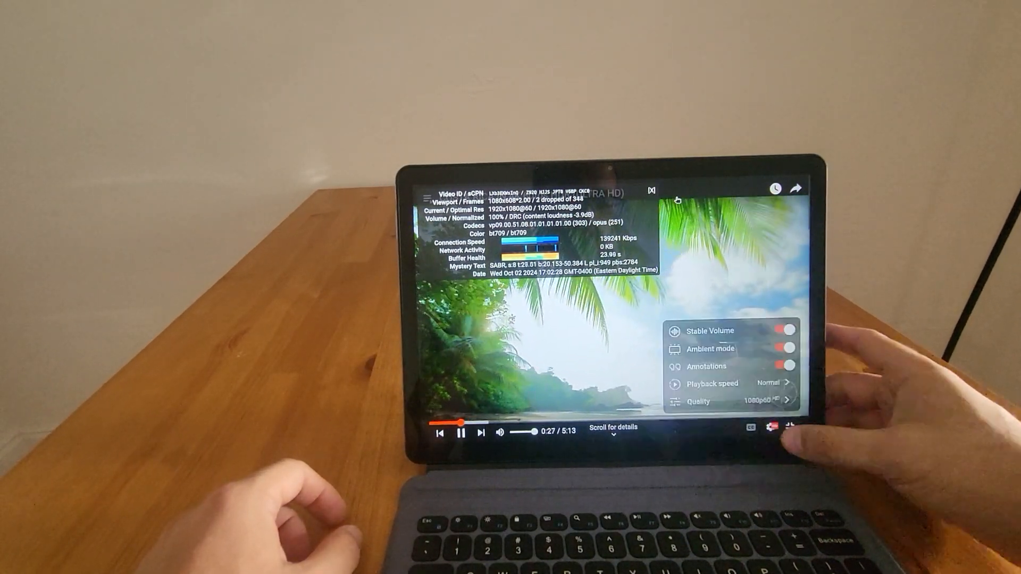
click(698, 402)
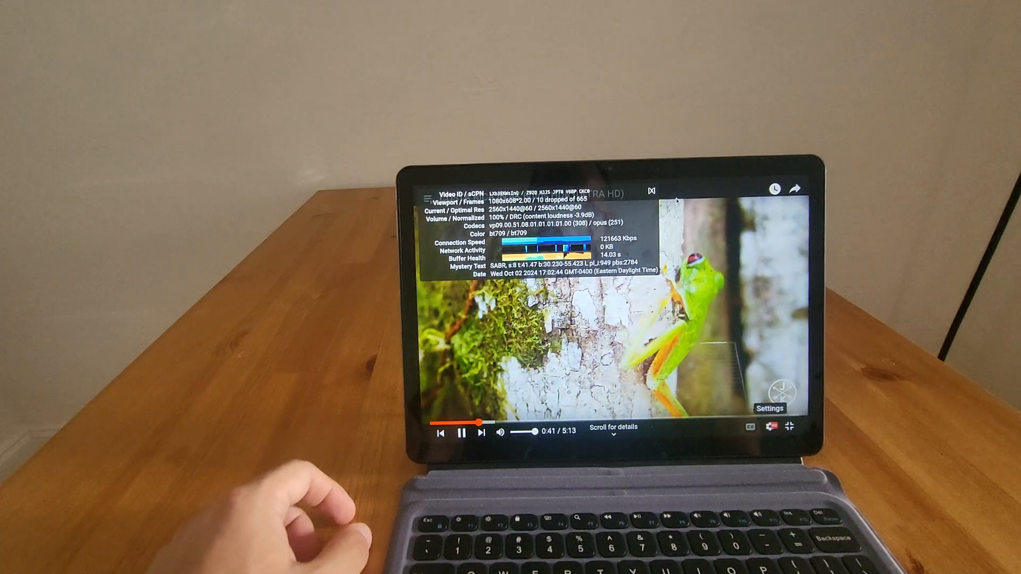
click(771, 428)
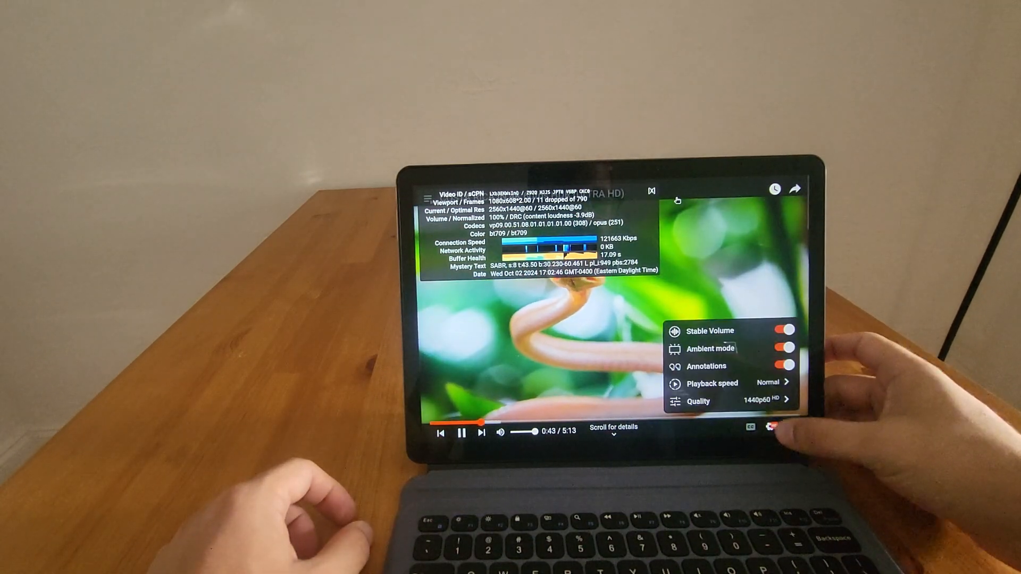
click(698, 401)
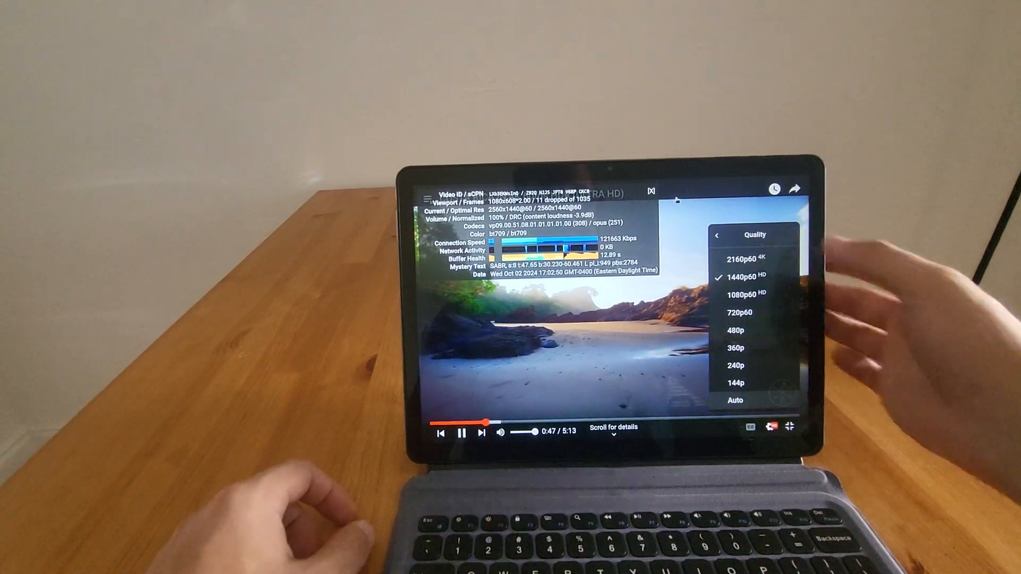
click(742, 250)
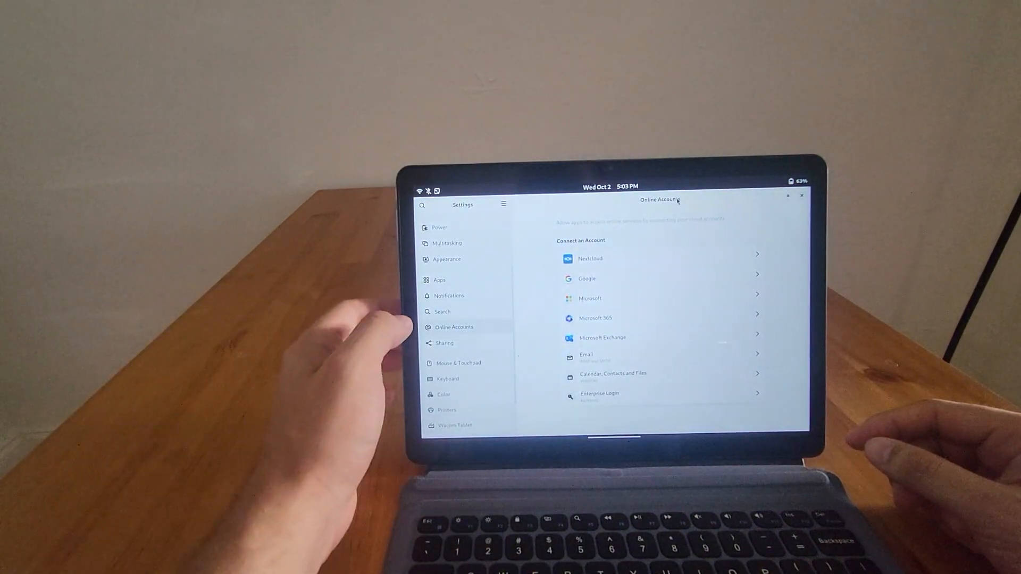
- On the Settings Power page, change the power mode from Balanced to Power Saver
click(439, 227)
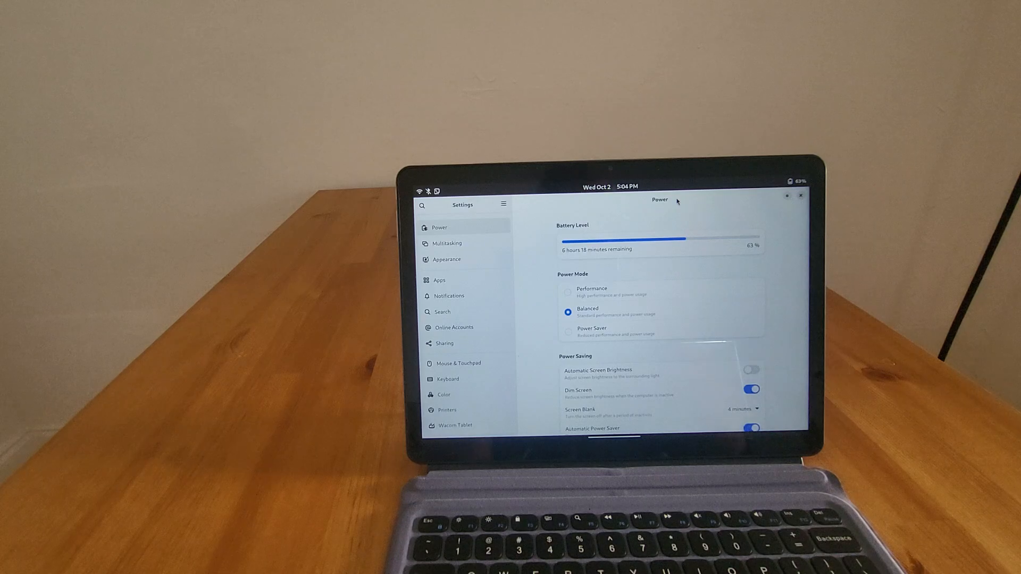
click(568, 332)
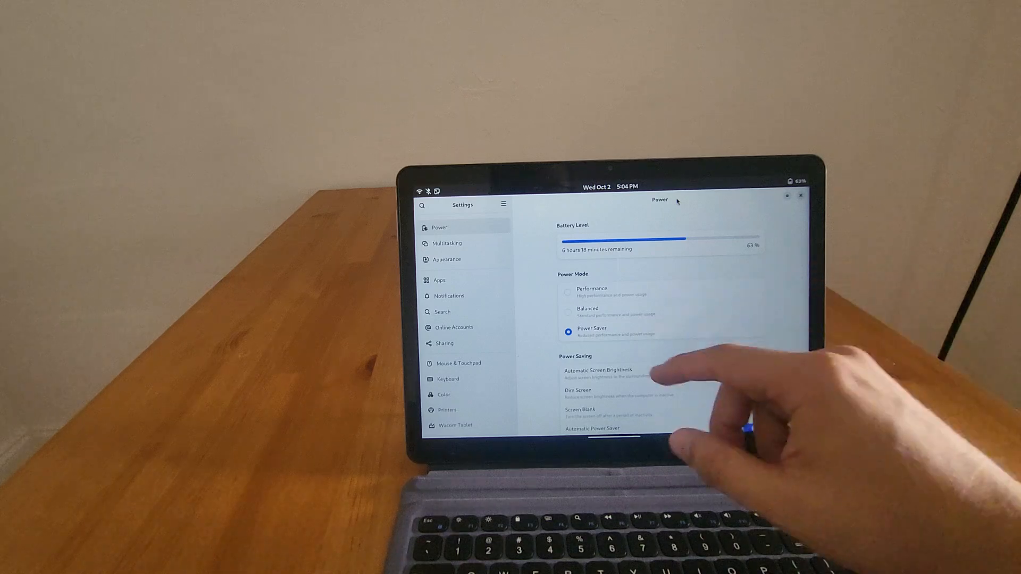
click(567, 312)
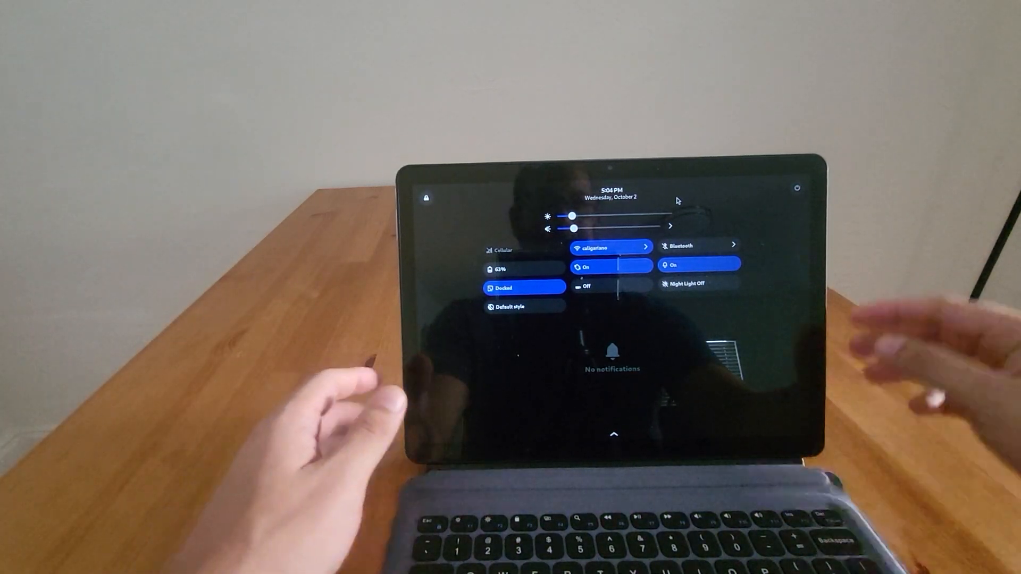
- Show the power off, restart, suspend and log out menu from quick settings
click(797, 188)
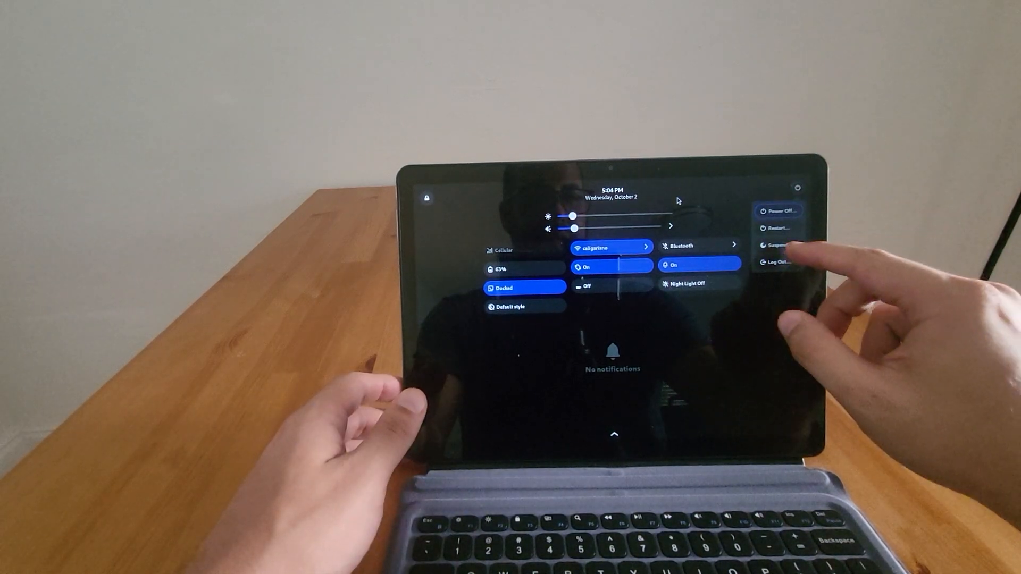
click(779, 245)
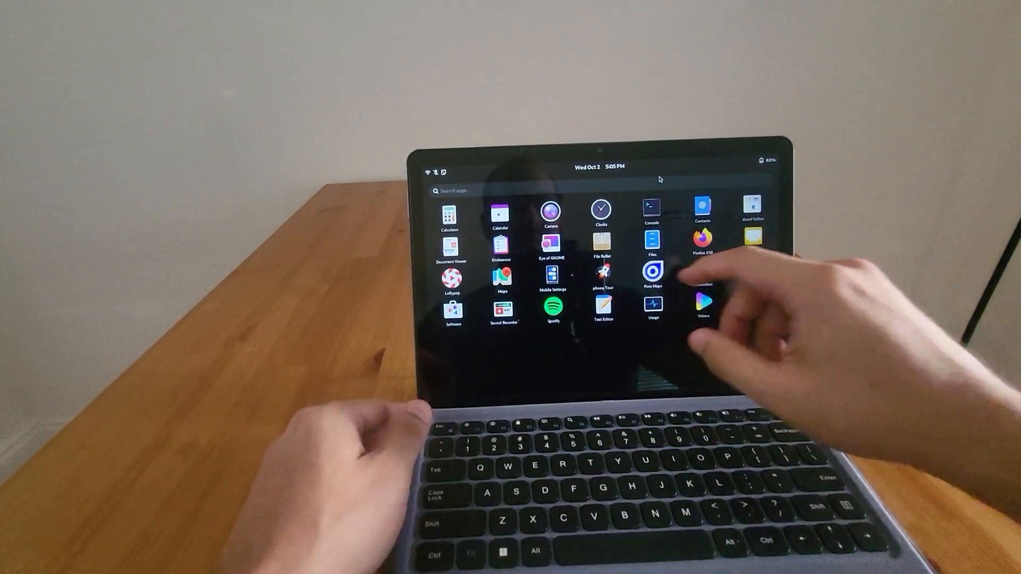
- Launch Firefox ESR from the installed-apps grid
click(650, 212)
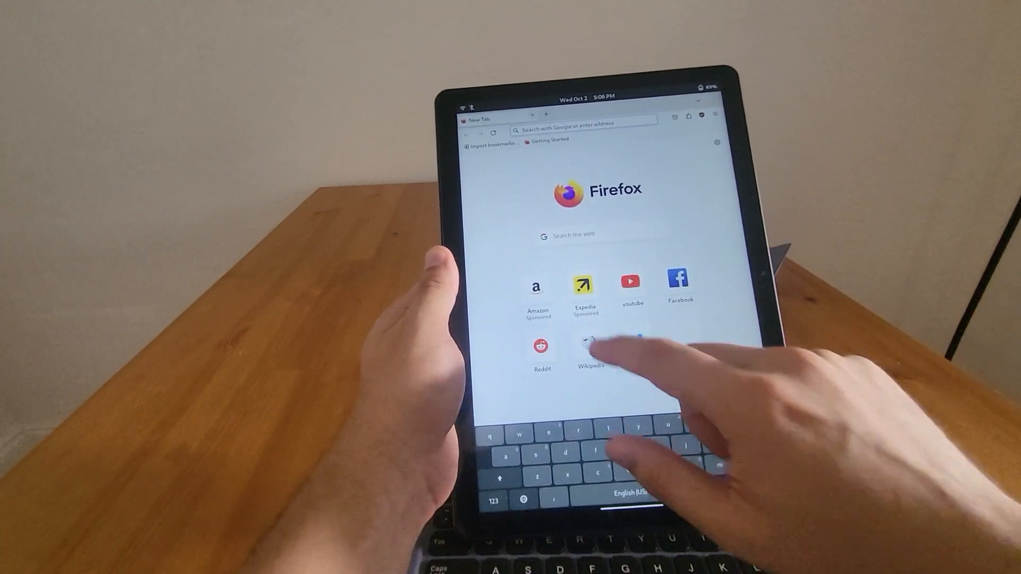
- Go to Wikipedia from the new-tab shortcuts and search for 'linux' with the on-screen keyboard
click(589, 345)
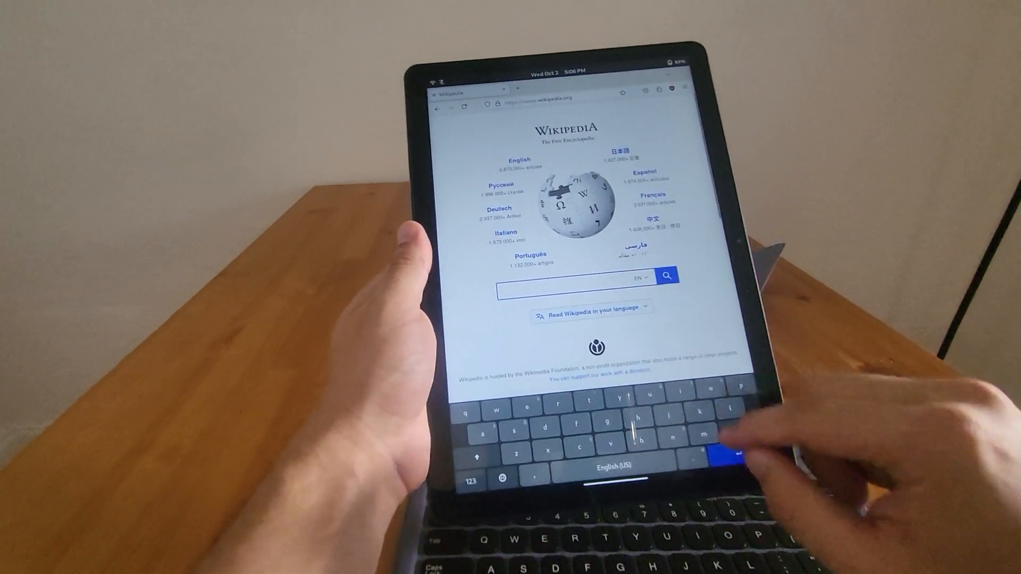
text(linu)
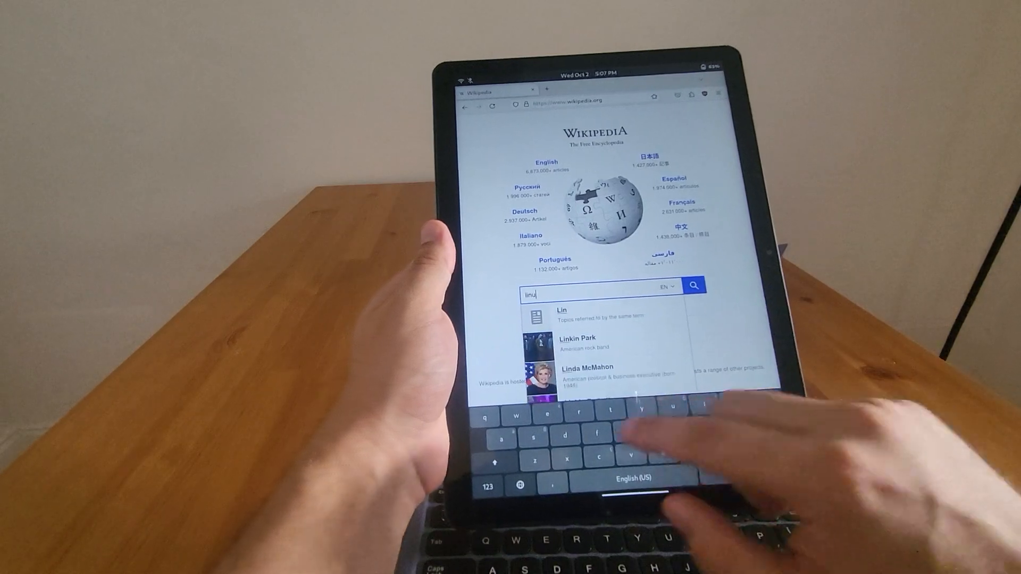
text(x)
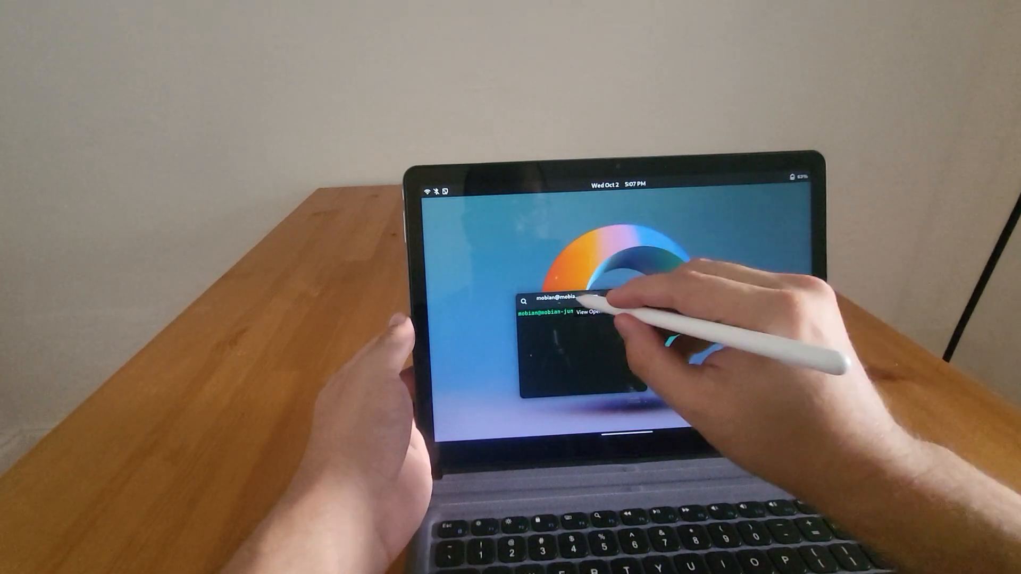
- Bring up the Phosh overview showing the open GNOME Console window
click(585, 316)
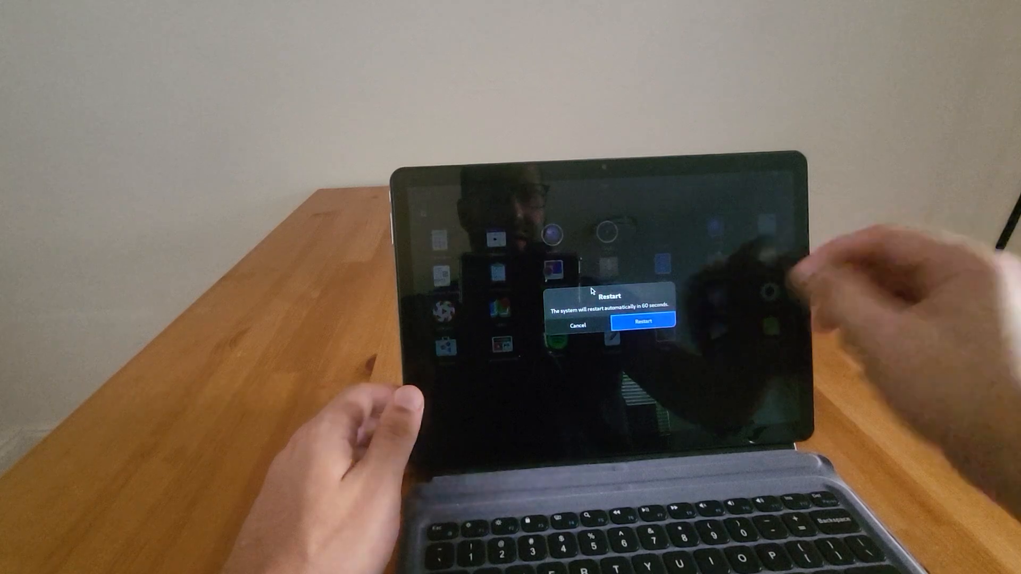
- Confirm the restart so the tablet reboots out of Mobian
click(644, 321)
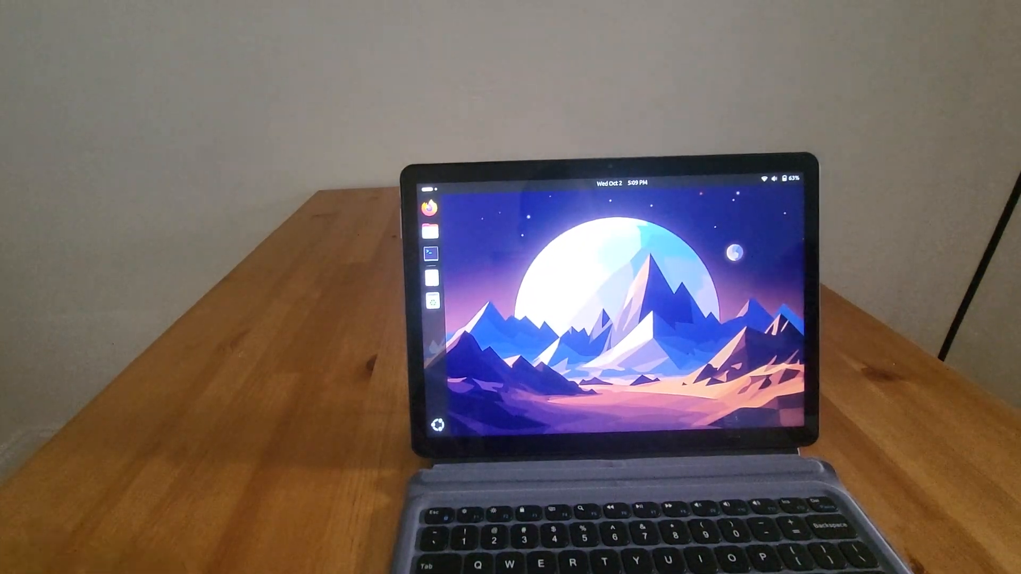
- Launch GNOME Settings in Ubuntu, landing on the Displays panel
click(779, 177)
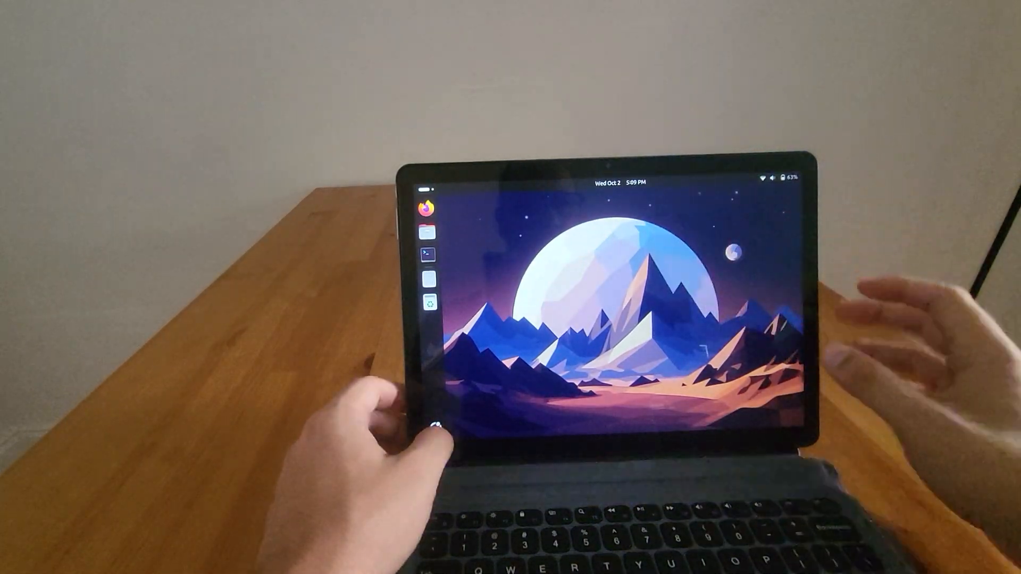
click(429, 281)
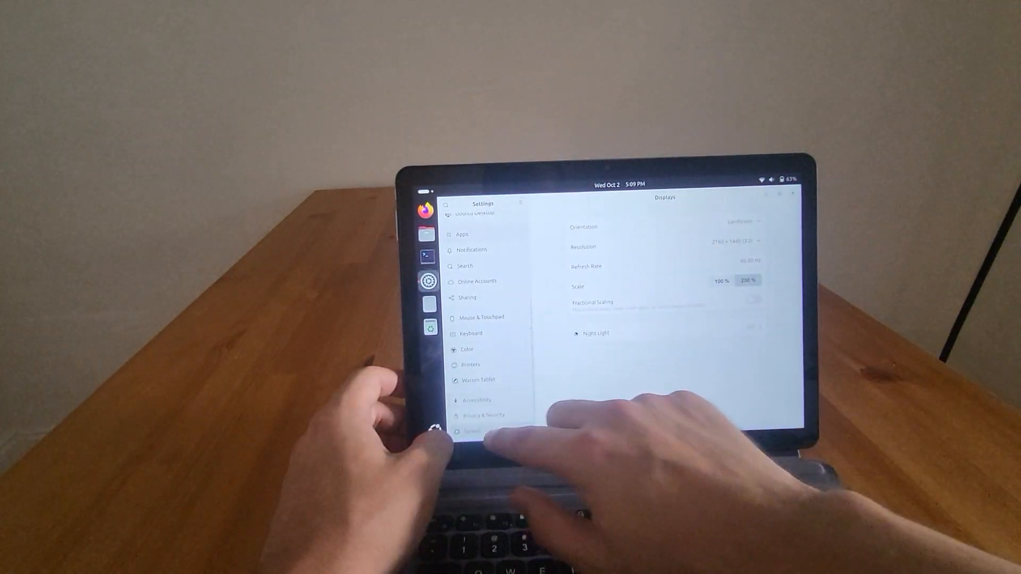
- View the About page and its System Details overview, then dismiss the details
click(470, 431)
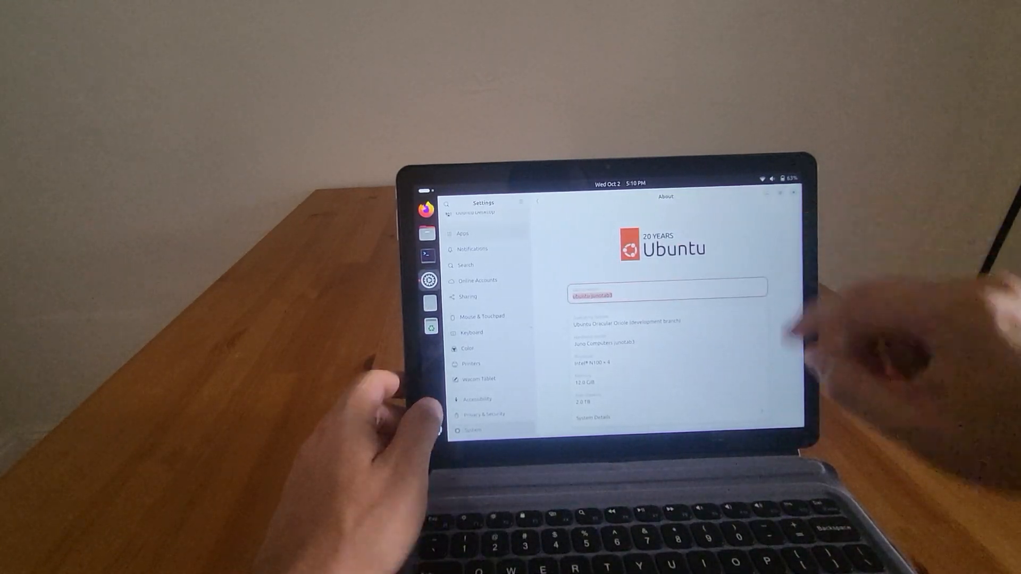
click(592, 417)
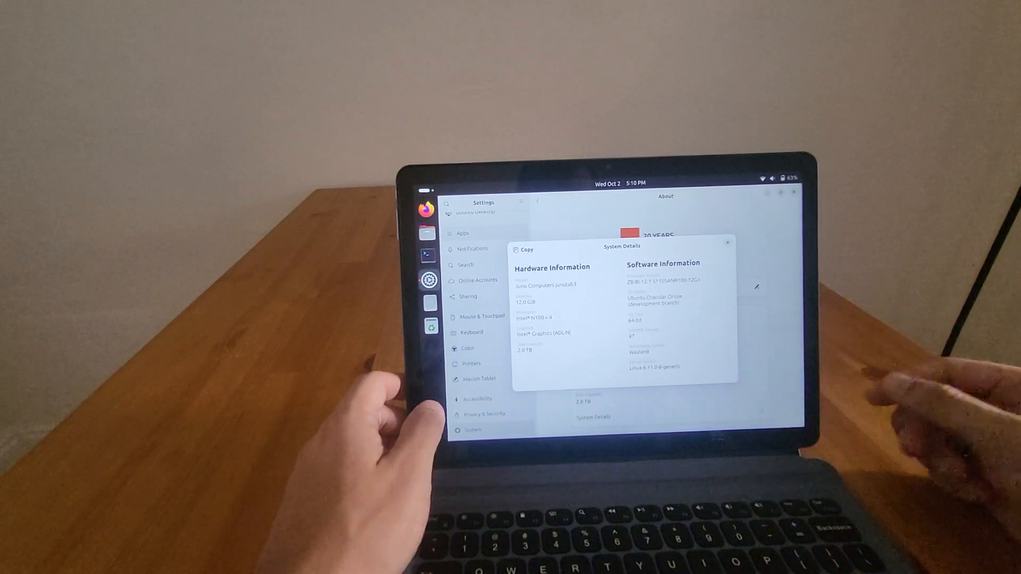
click(726, 243)
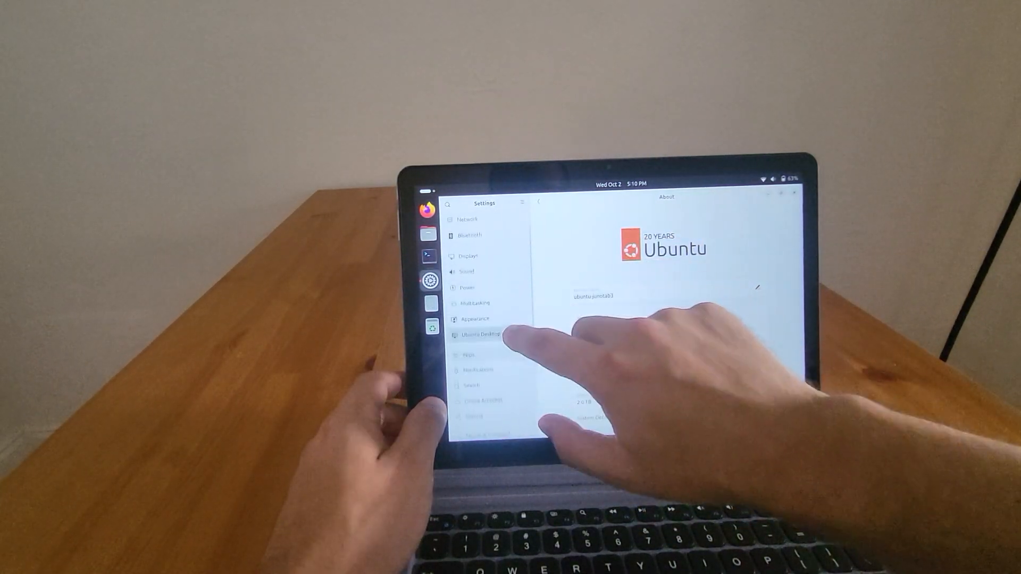
- Browse the Appearance backgrounds, view the Power page, and close Settings
click(474, 322)
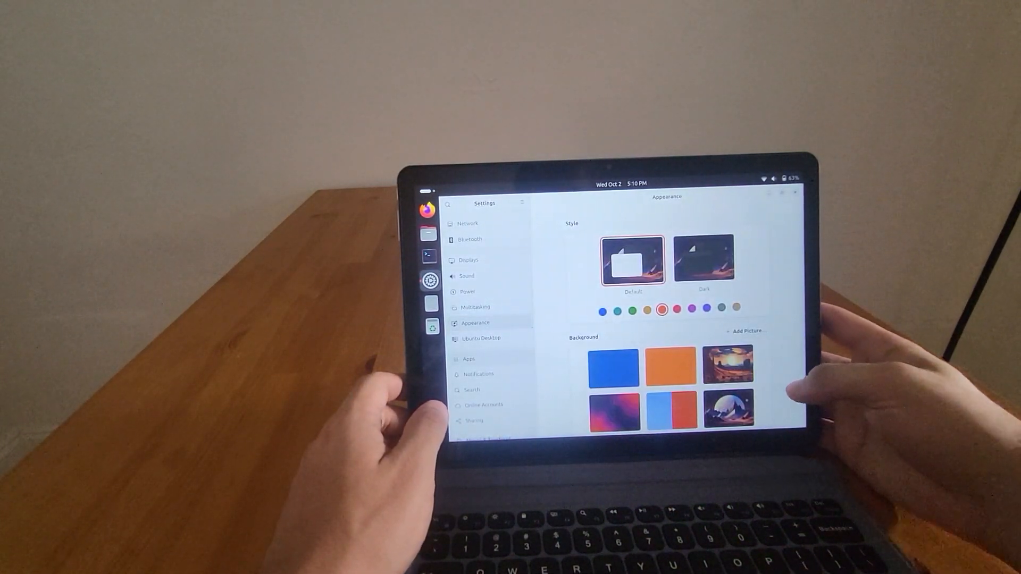
scroll(down, 3)
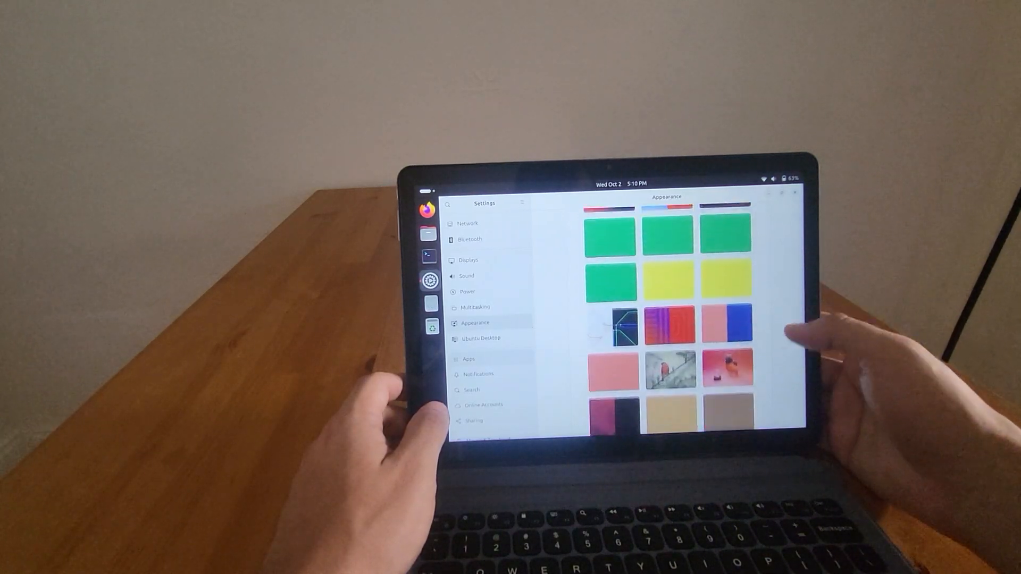
scroll(down, 3)
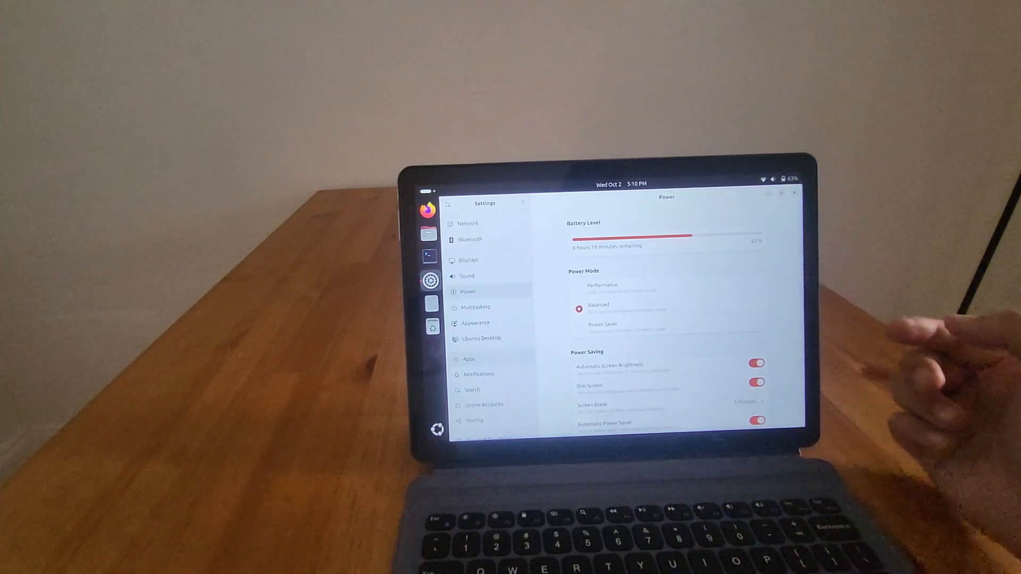
click(578, 328)
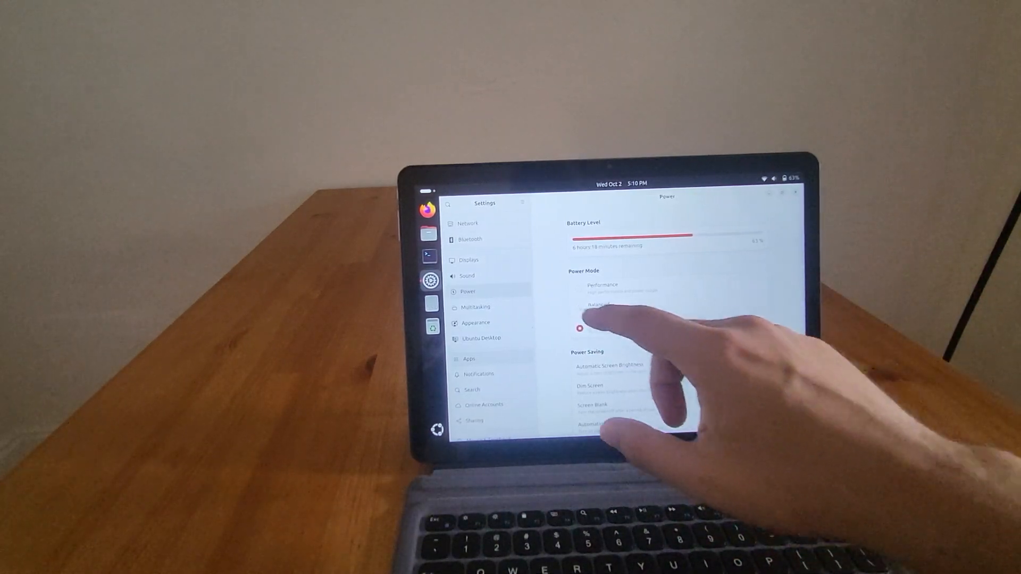
click(579, 308)
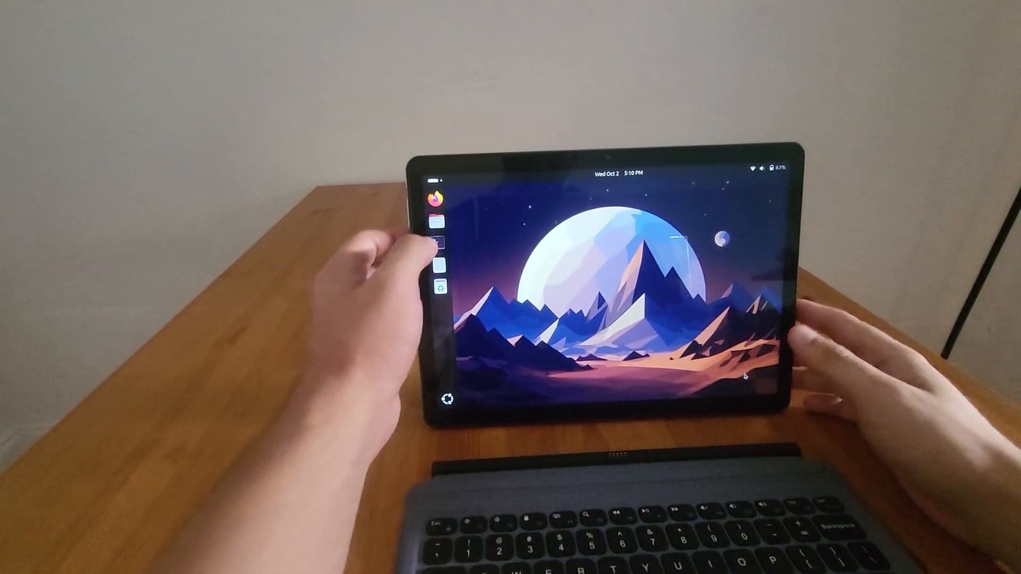
click(437, 245)
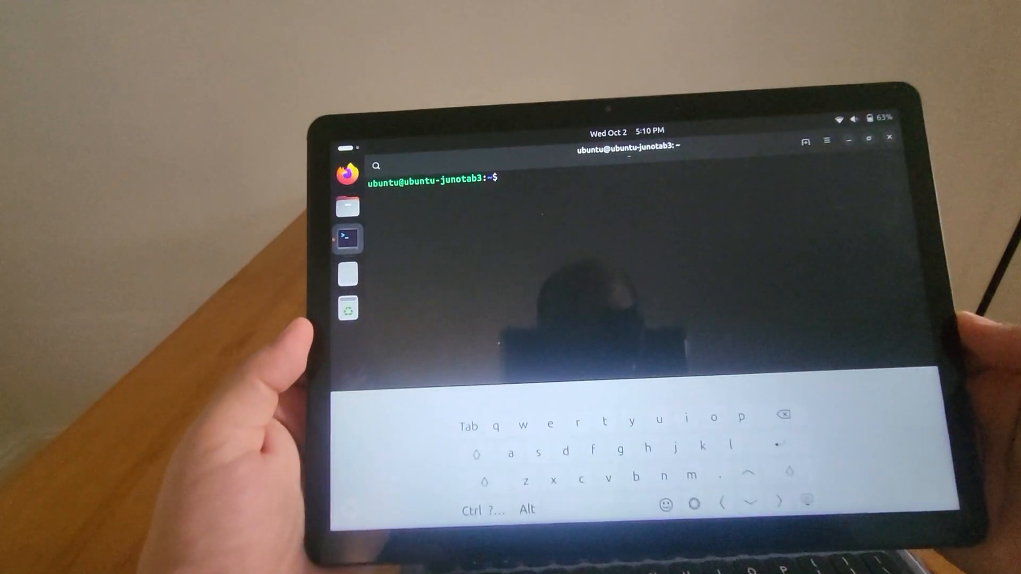
click(875, 118)
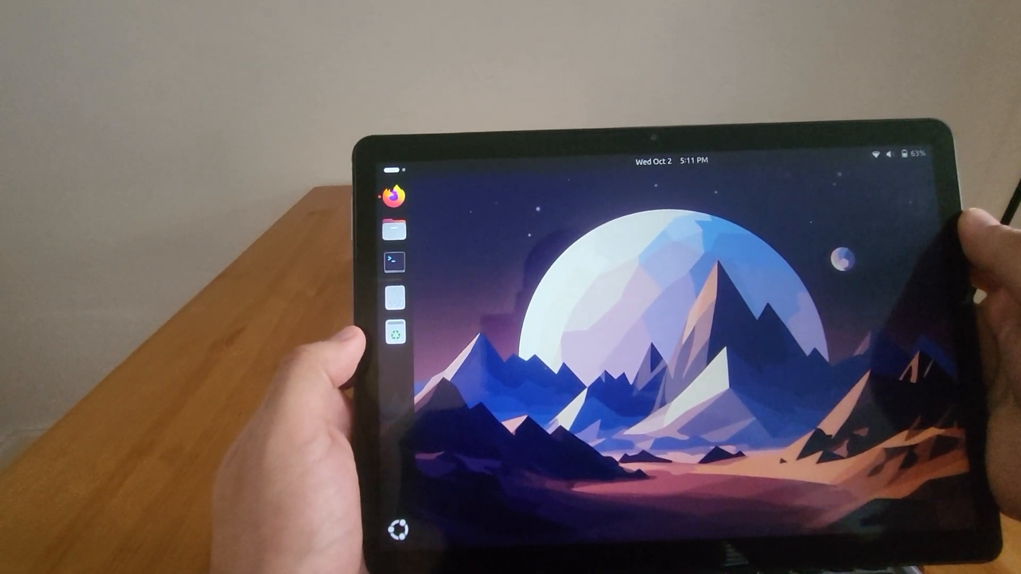
- Launch Firefox from the dock and pull down GNOME's Quick Settings panel
click(394, 198)
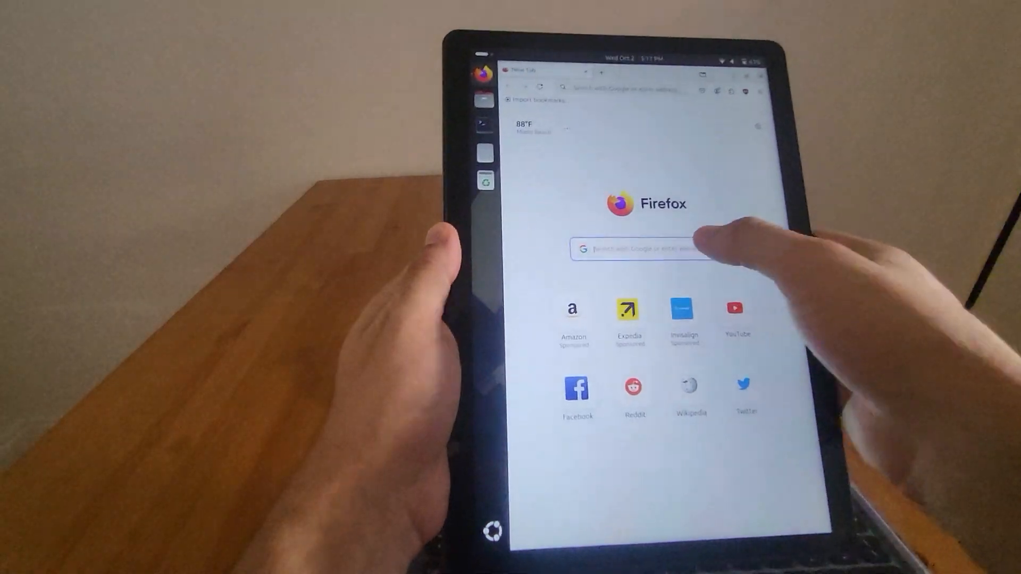
click(642, 252)
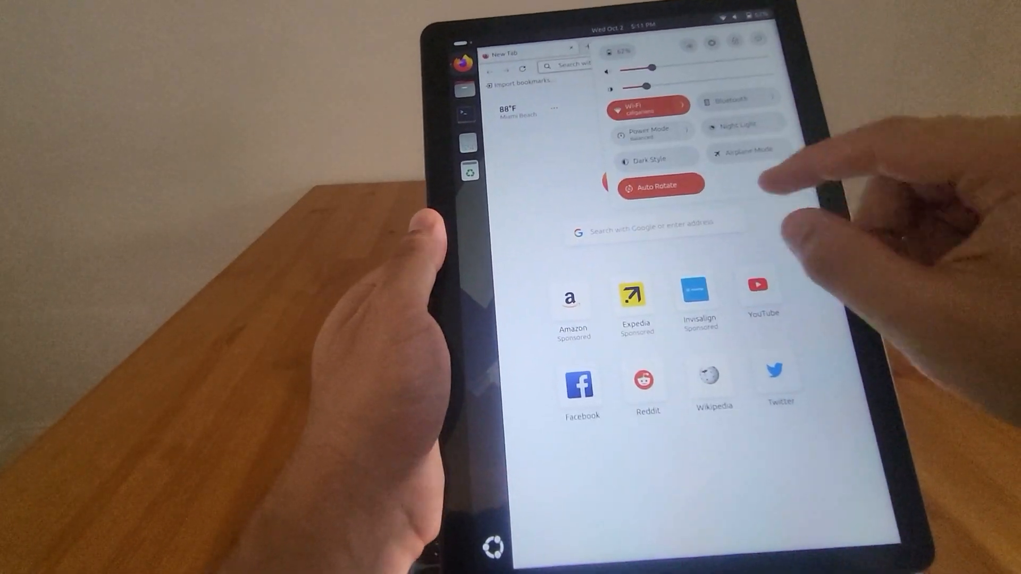
- Switch the system to Dark Style and focus Firefox's search bar to raise the keyboard
click(653, 158)
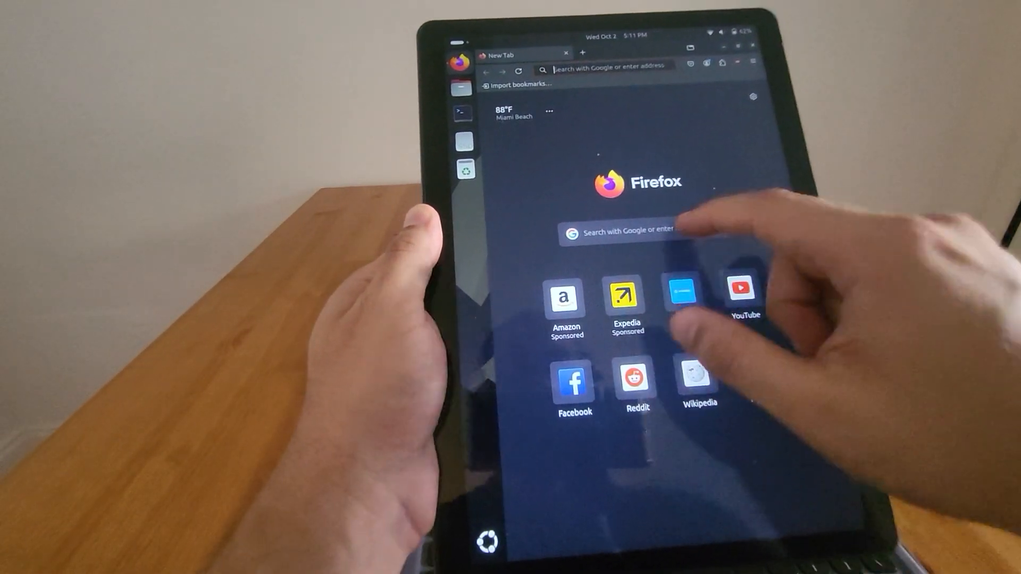
click(622, 230)
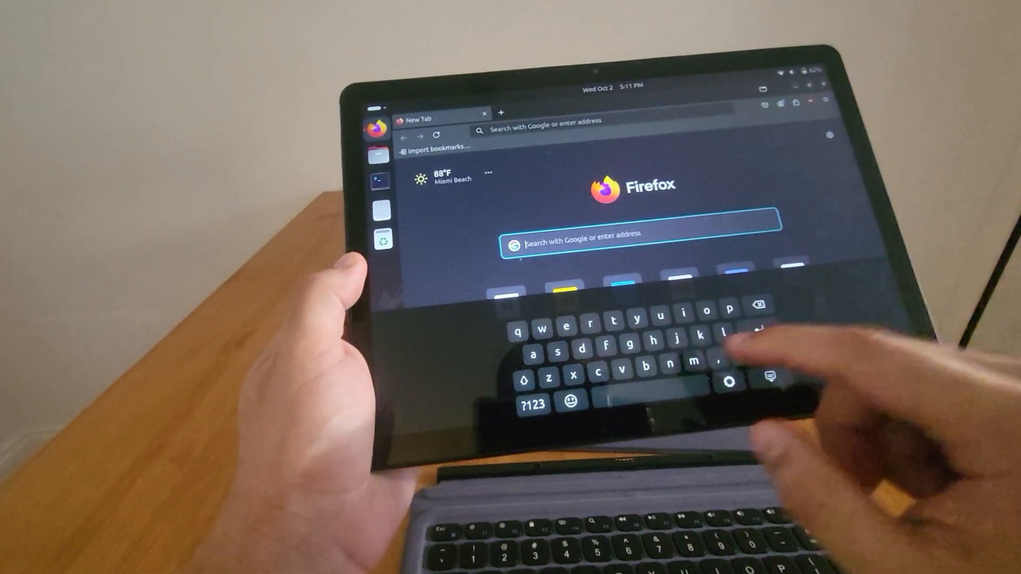
- Enter 'juno computers' in the address bar, listing Google suggestions
text(ju)
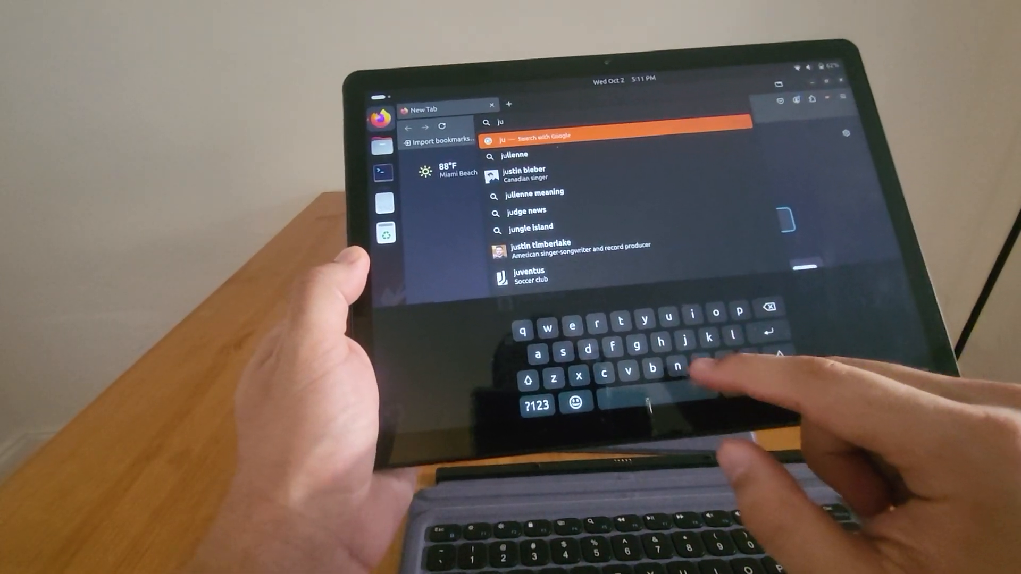
text(juno c)
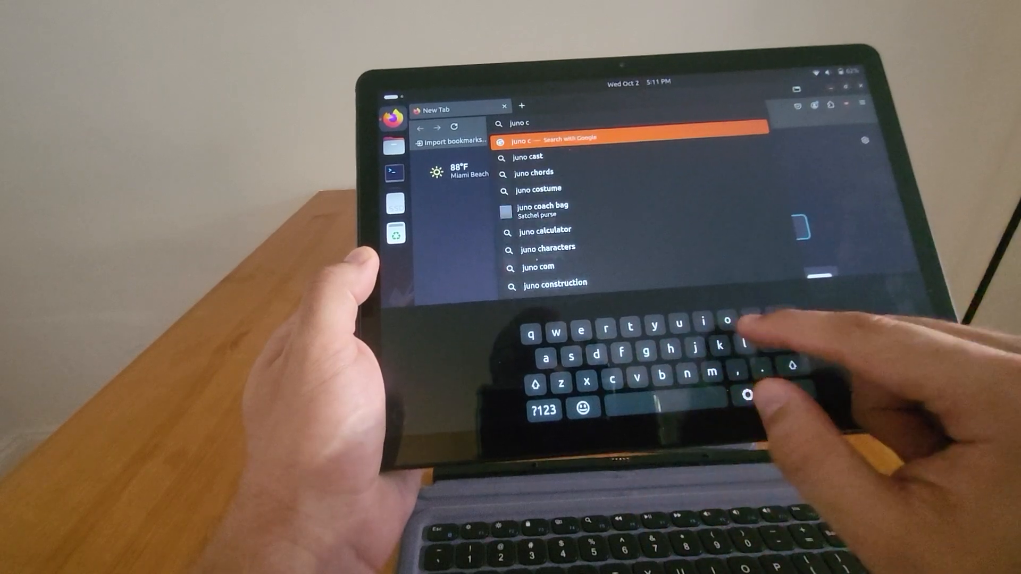
text(ompu)
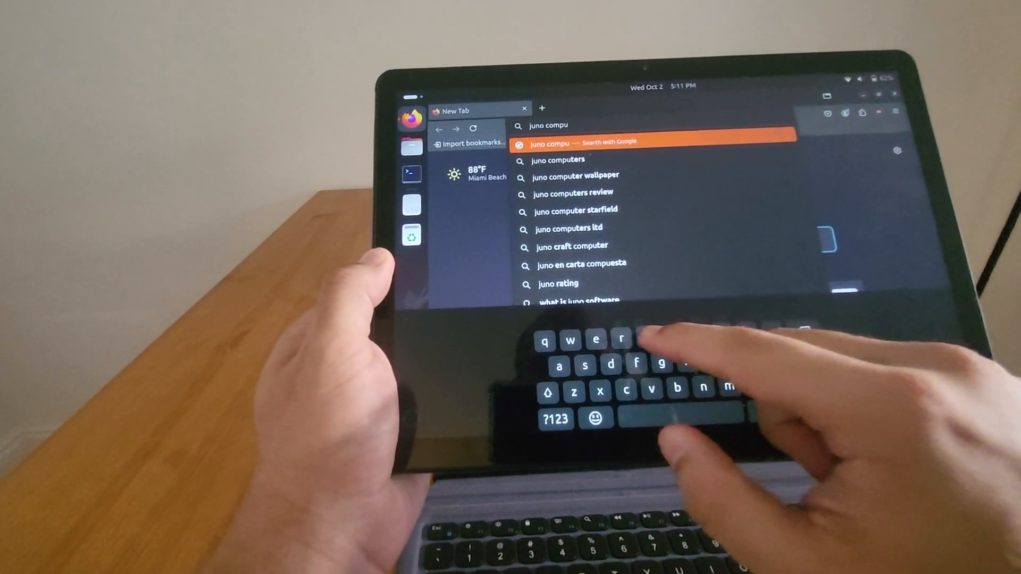
text(ters)
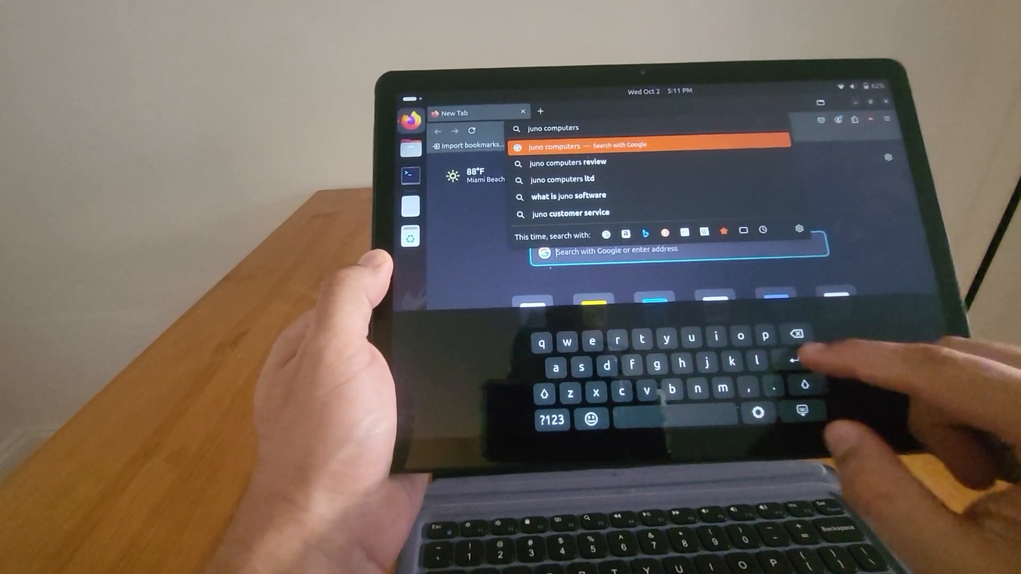